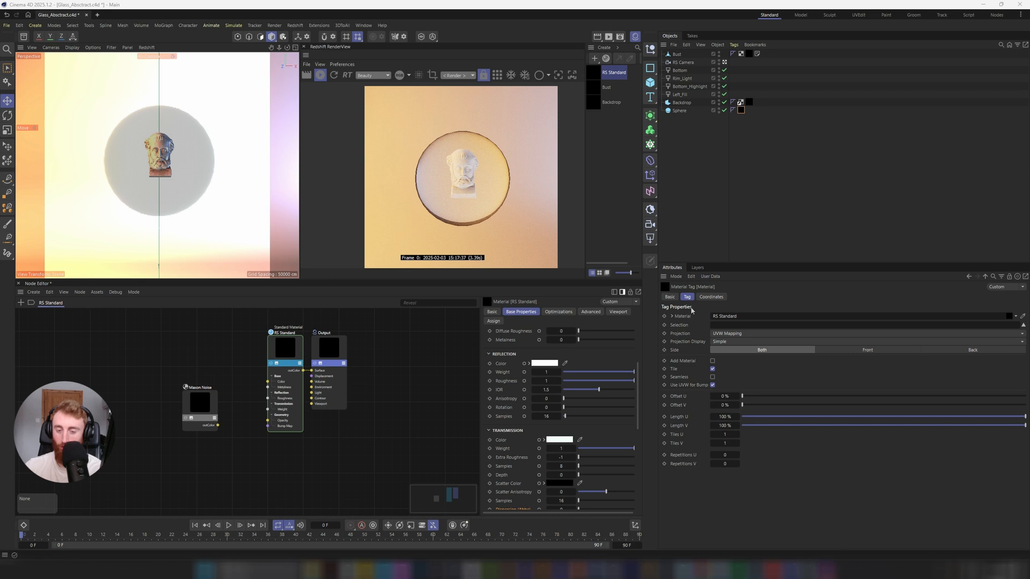
pyautogui.moveTo(649, 117)
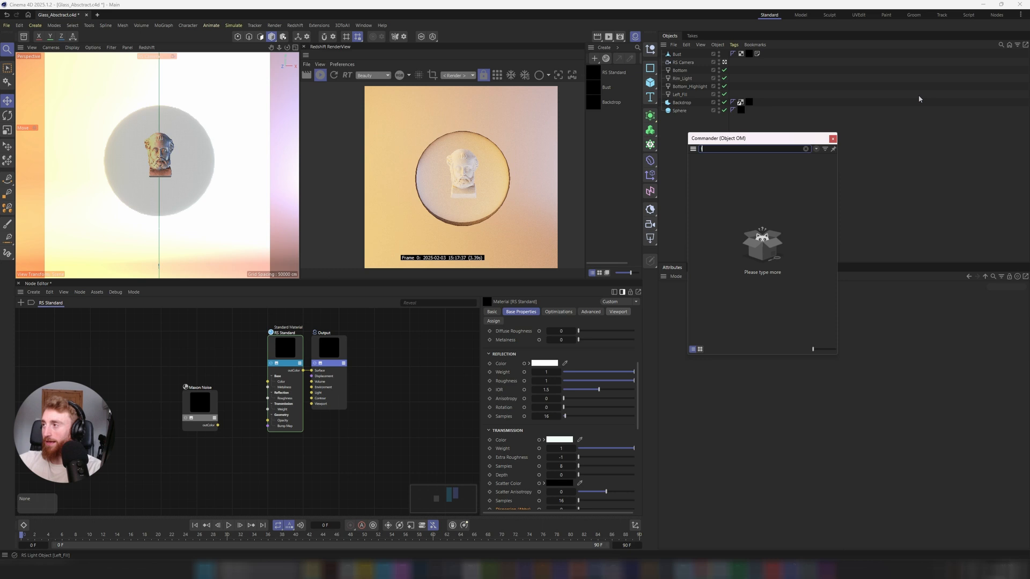
# - Add a Thicken generator from Generators and set its shell thickness to 1 cm
pyautogui.click(649, 116)
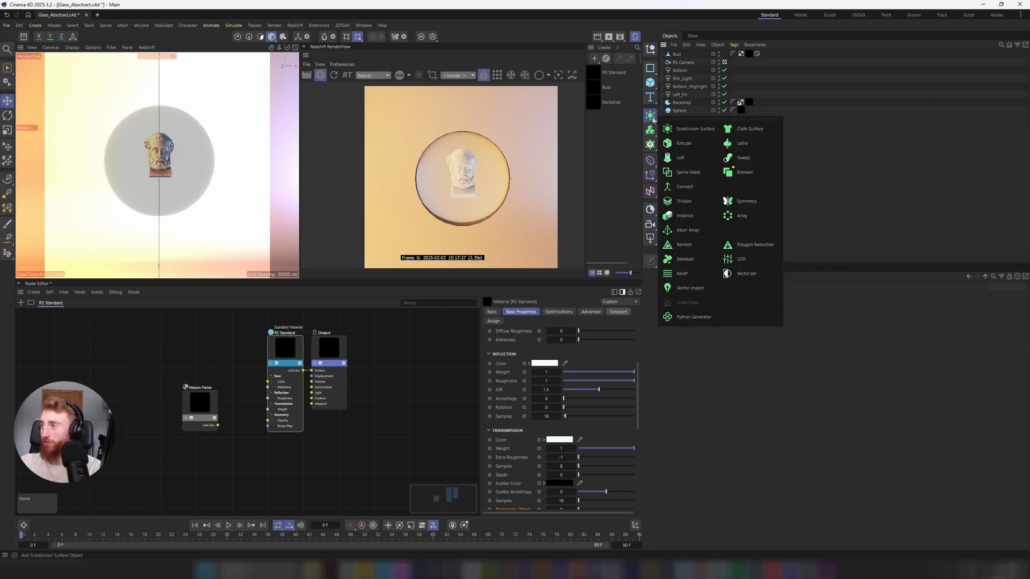
pyautogui.click(683, 201)
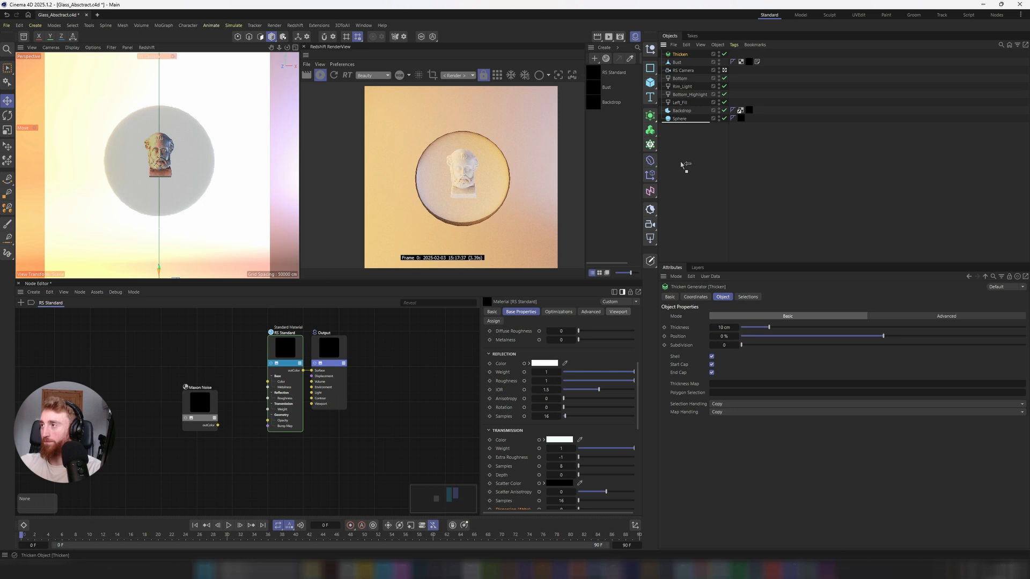
pyautogui.click(681, 119)
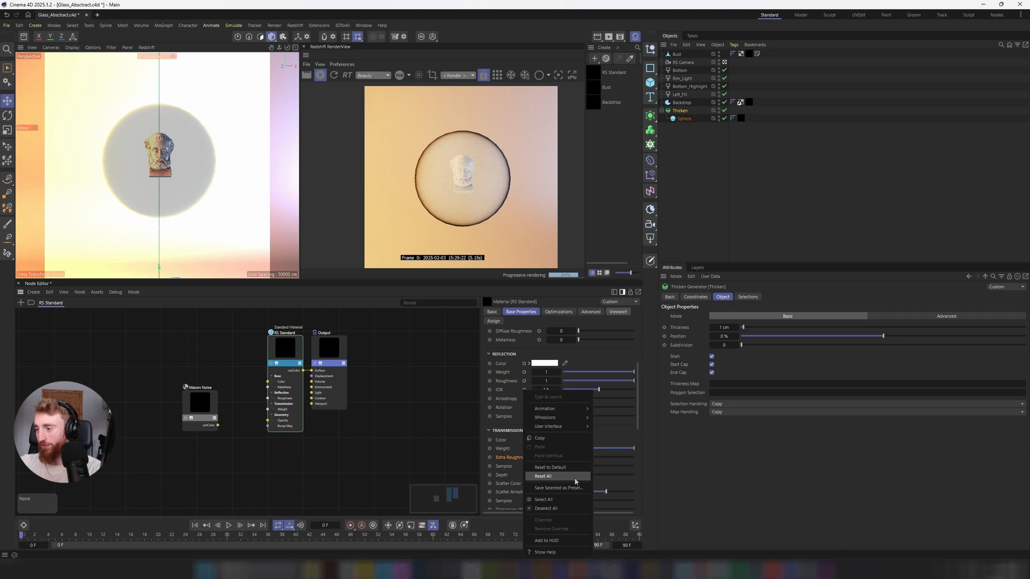
# - Reset the RS Standard glass material's roughness values to their defaults
pyautogui.click(544, 476)
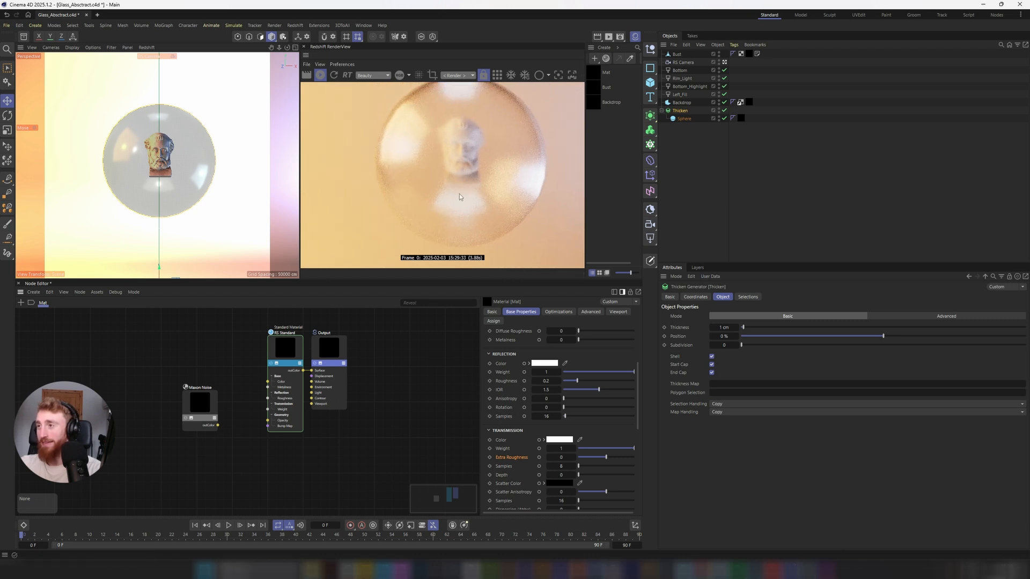
pyautogui.moveTo(490, 136)
pyautogui.write('10')
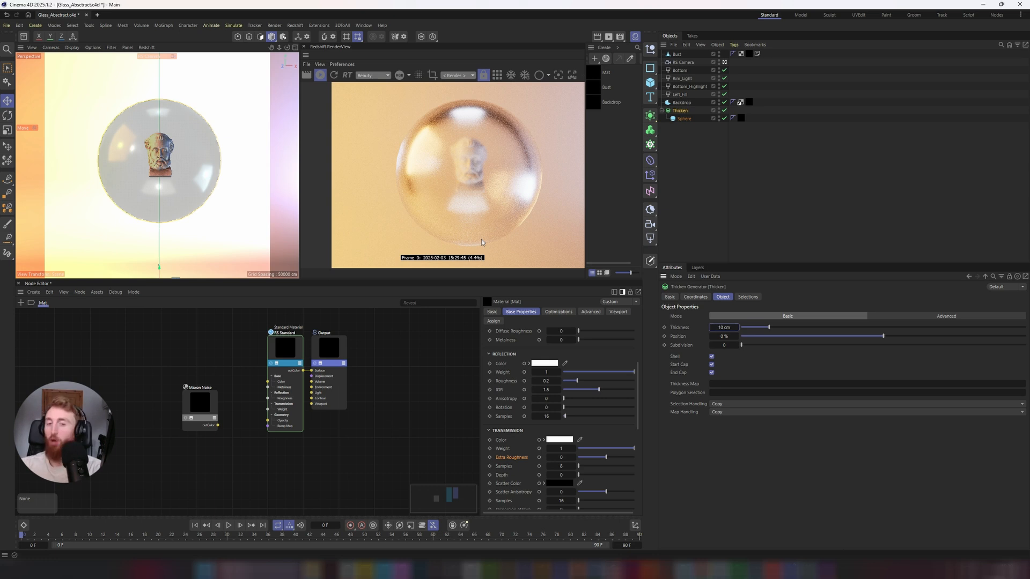
pyautogui.moveTo(783, 173)
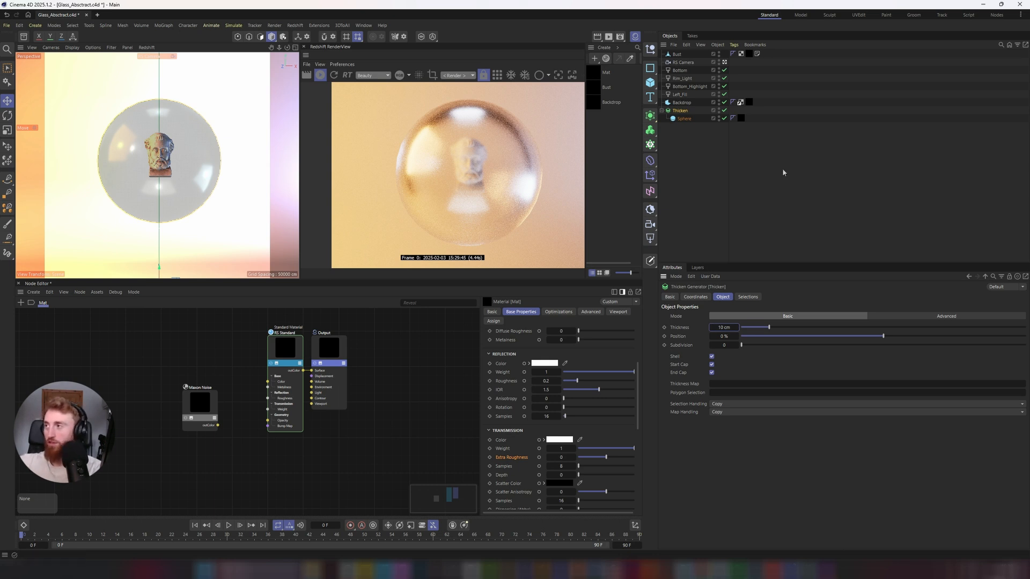
# - Select the Maxon Noise node and switch its pattern Type to Voronoi 3
pyautogui.click(679, 111)
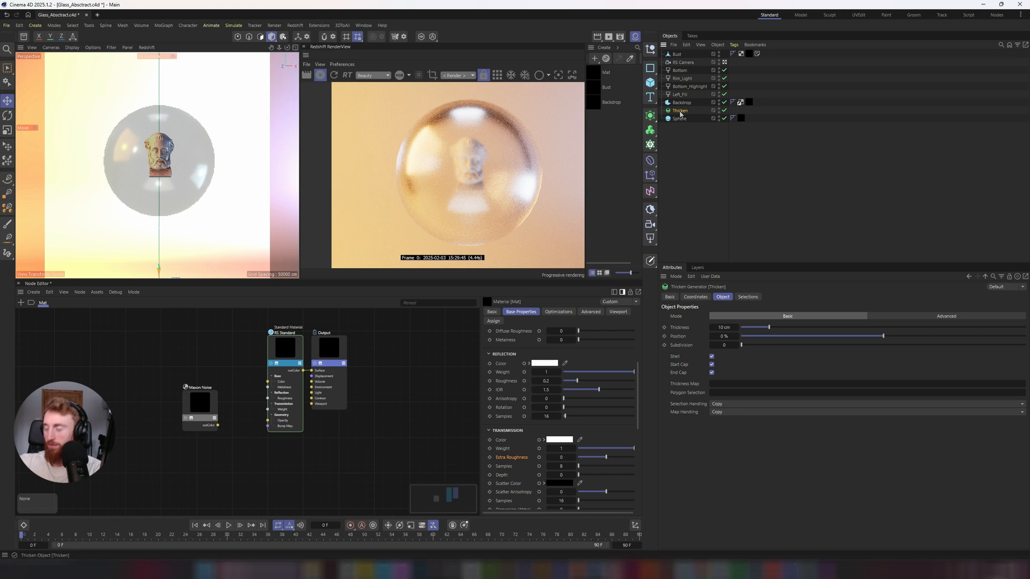
pyautogui.click(199, 401)
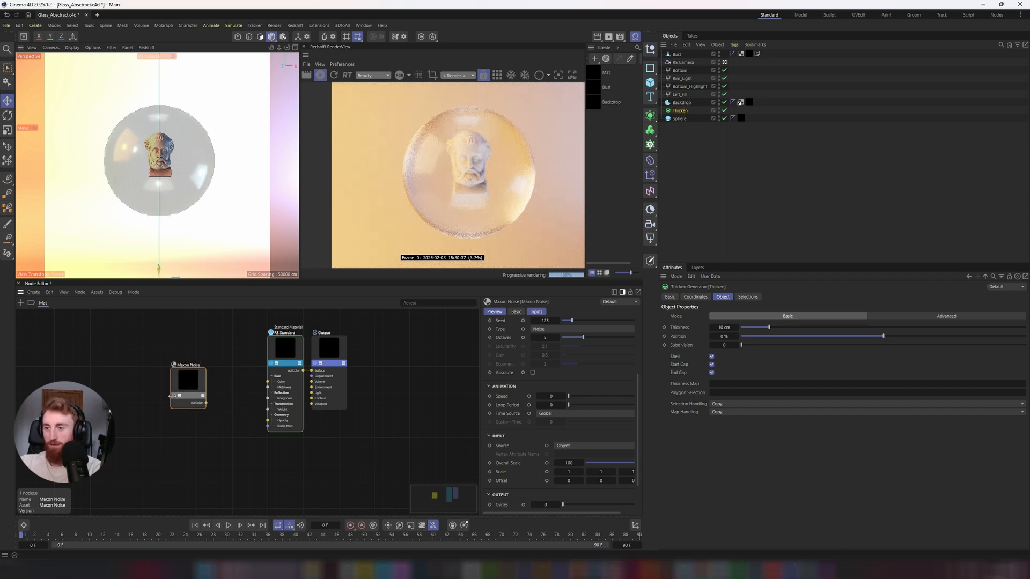
pyautogui.click(558, 329)
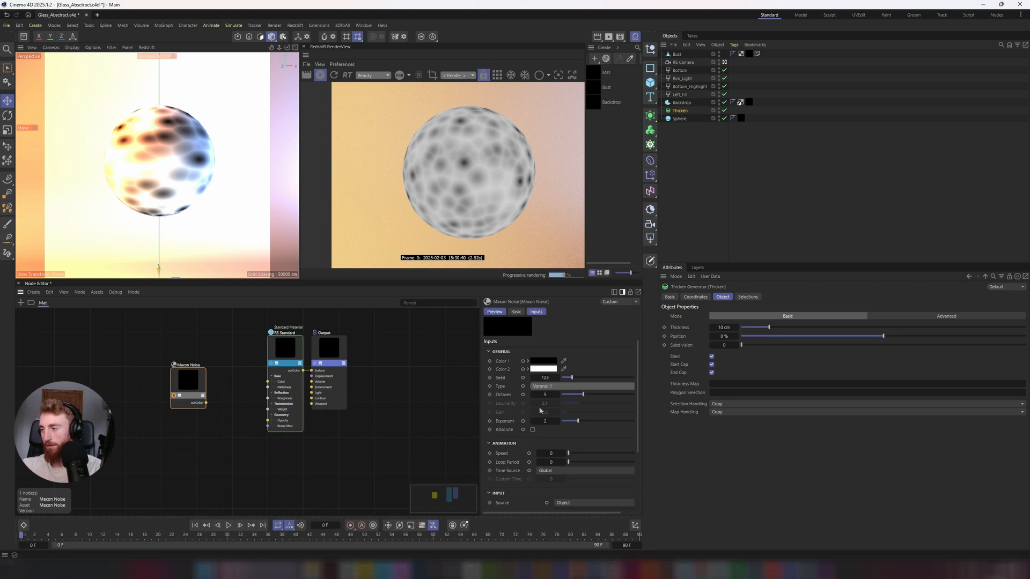
pyautogui.scroll(-3)
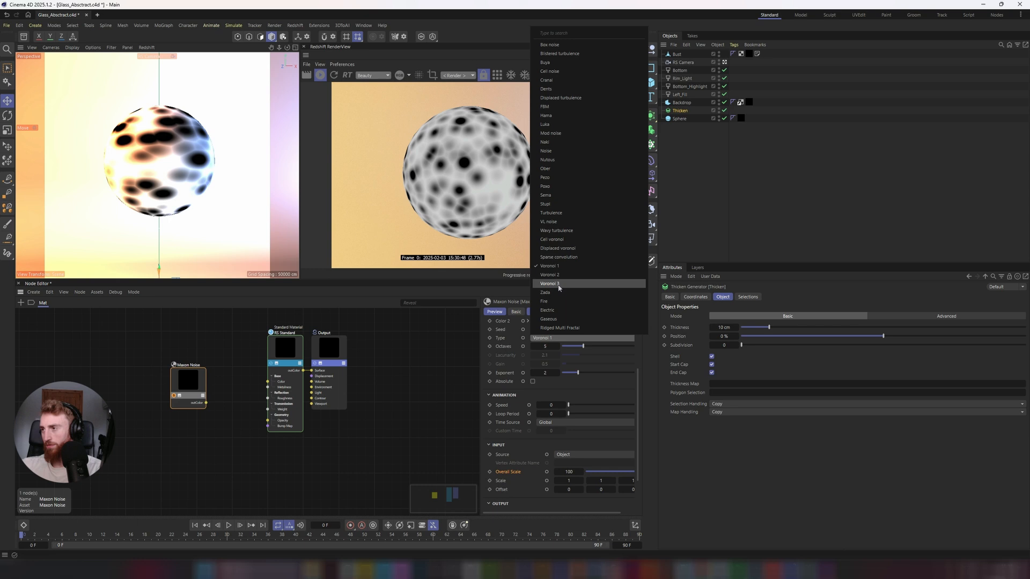
pyautogui.click(549, 275)
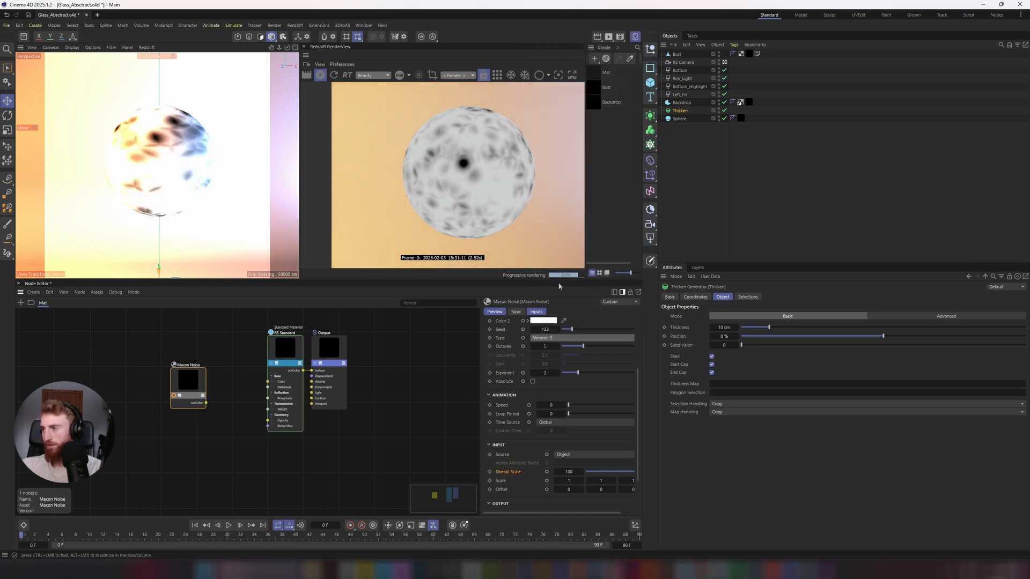
pyautogui.scroll(-3)
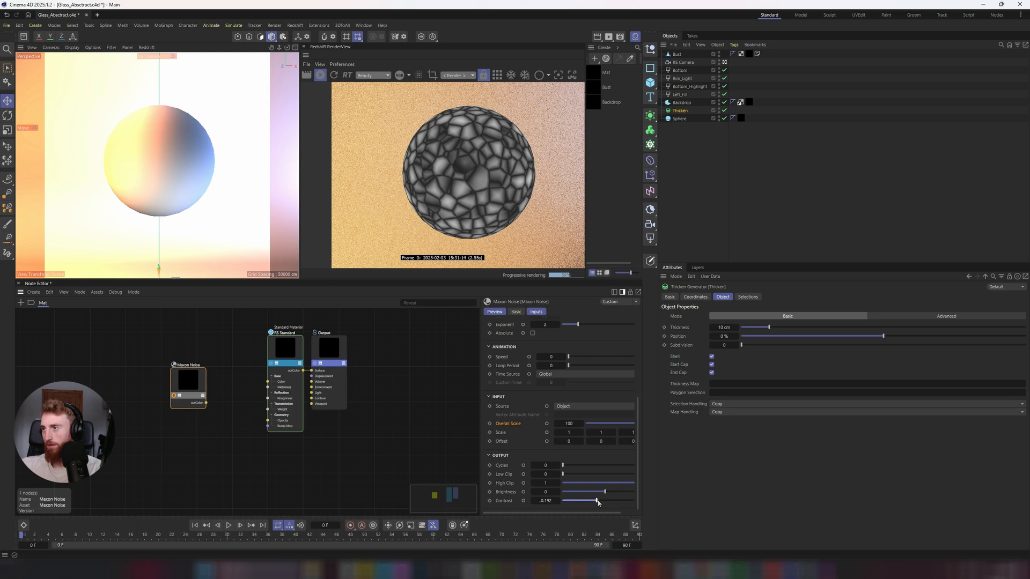
# - Pick purple for Color 1 and magenta for Color 2 in the Color Chooser
pyautogui.click(535, 312)
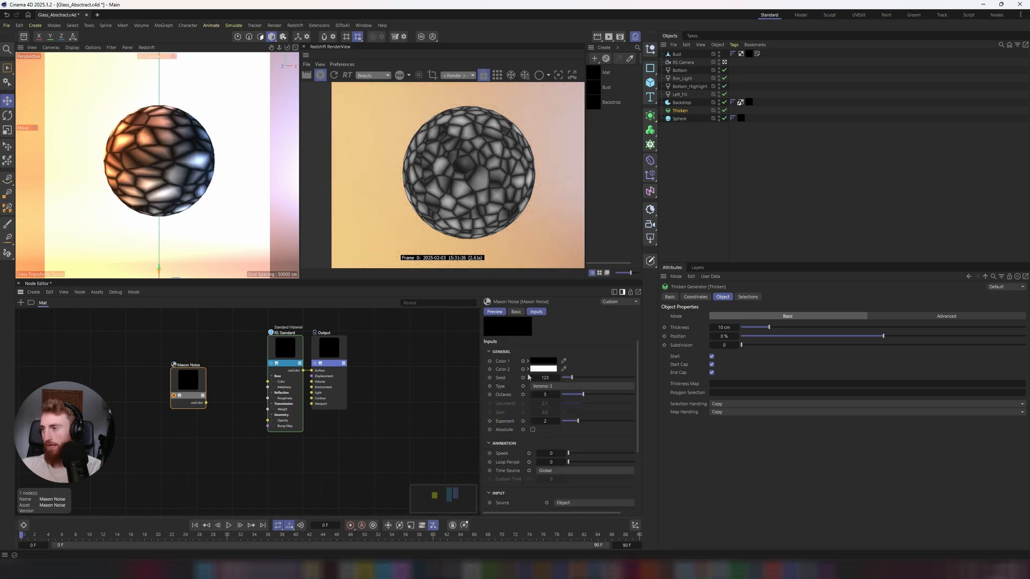
pyautogui.click(542, 360)
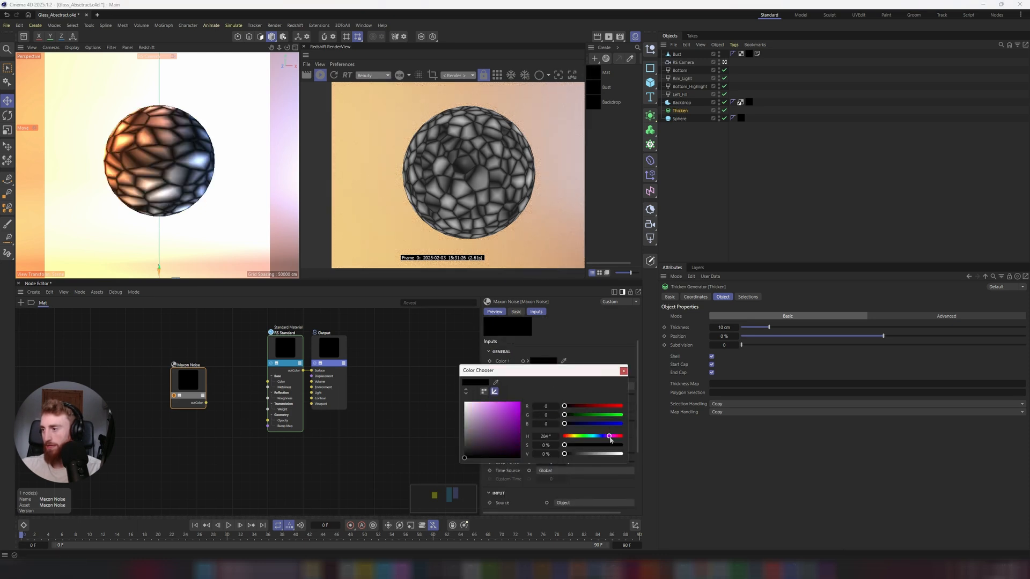
pyautogui.click(519, 402)
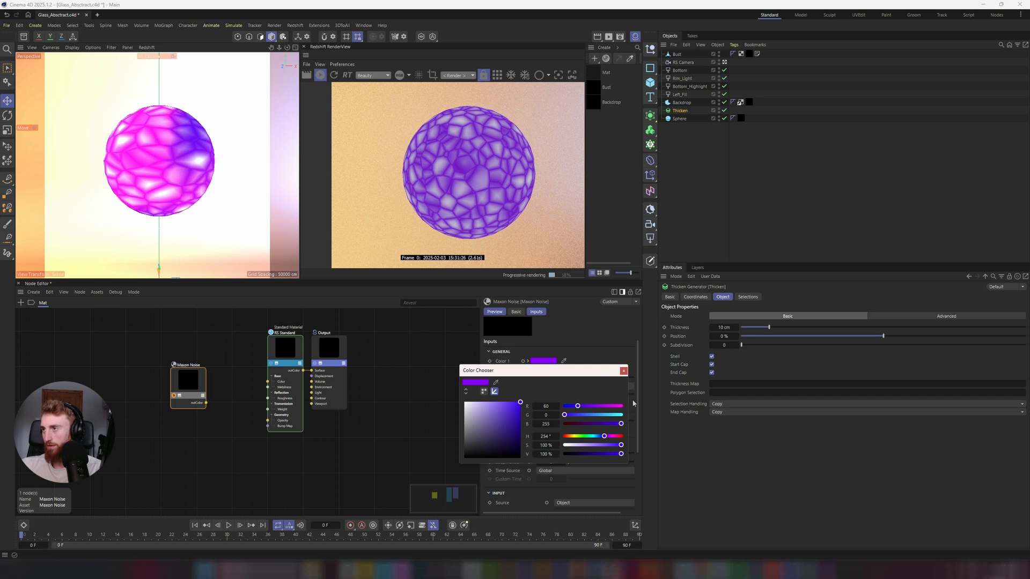
pyautogui.click(623, 370)
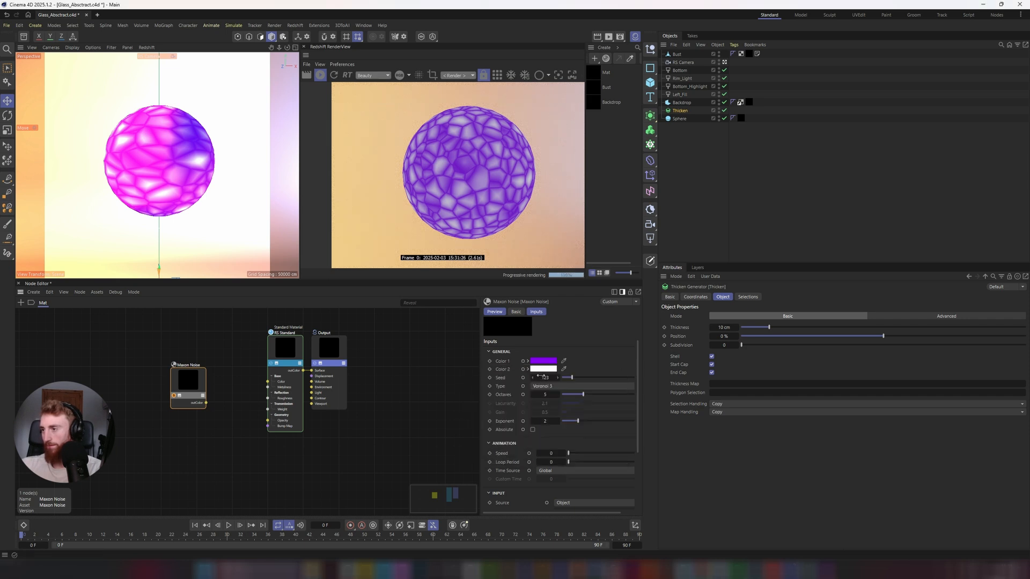
pyautogui.click(542, 369)
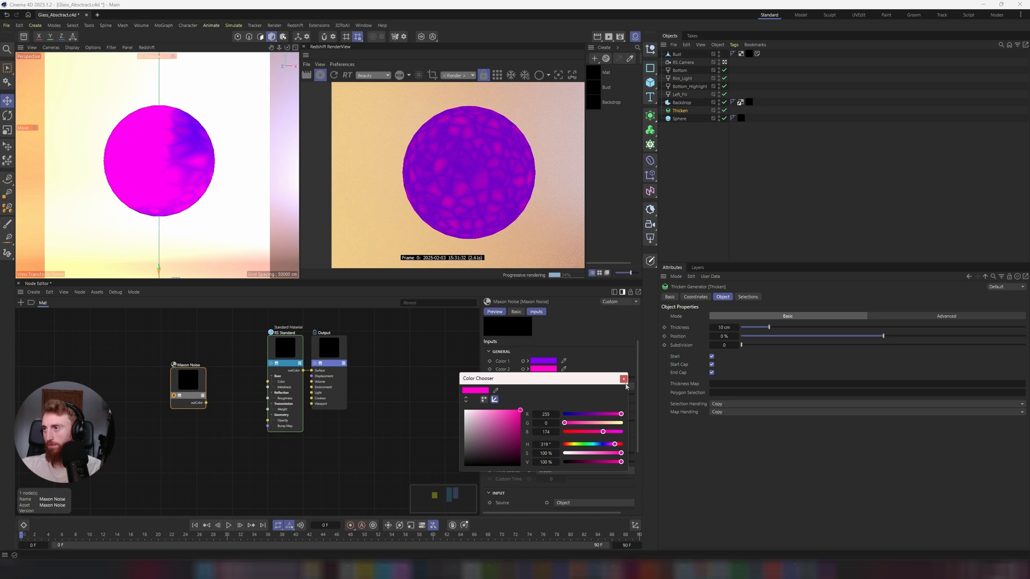
pyautogui.click(624, 378)
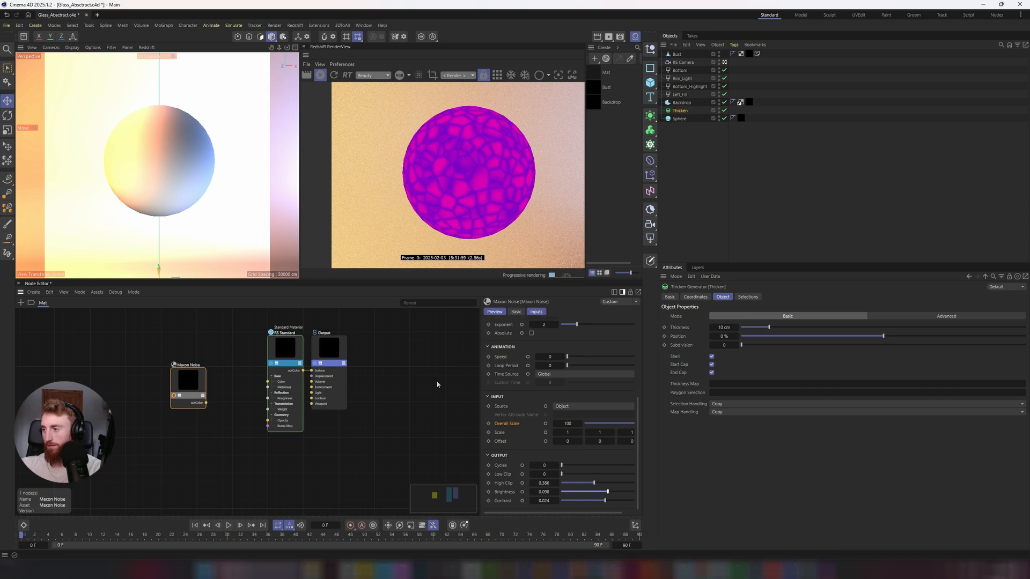
# - Expose the glass material's transmission colour input and bring up the add-node menu for Displacement
pyautogui.click(269, 357)
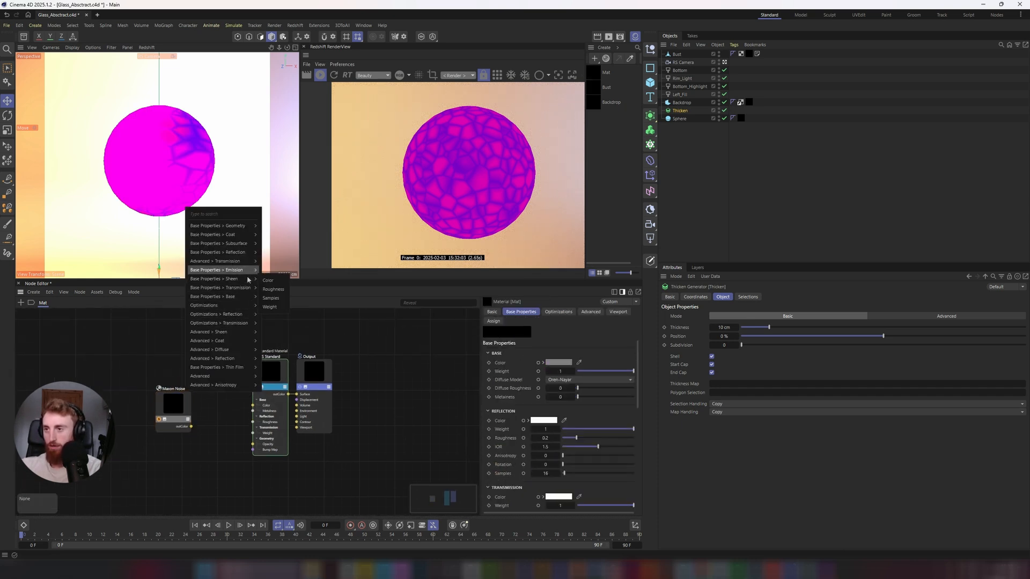
pyautogui.moveTo(219, 288)
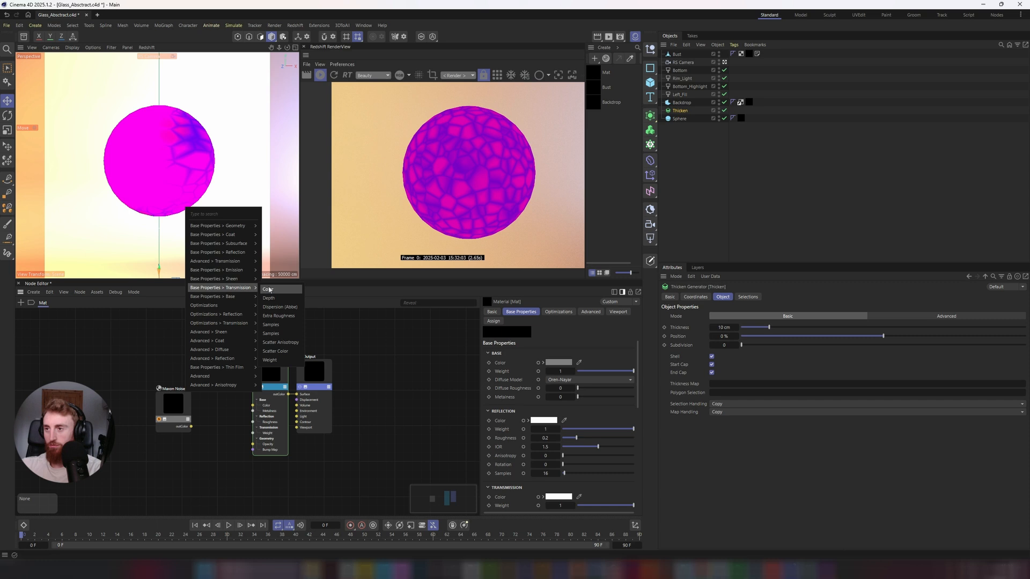
pyautogui.click(268, 290)
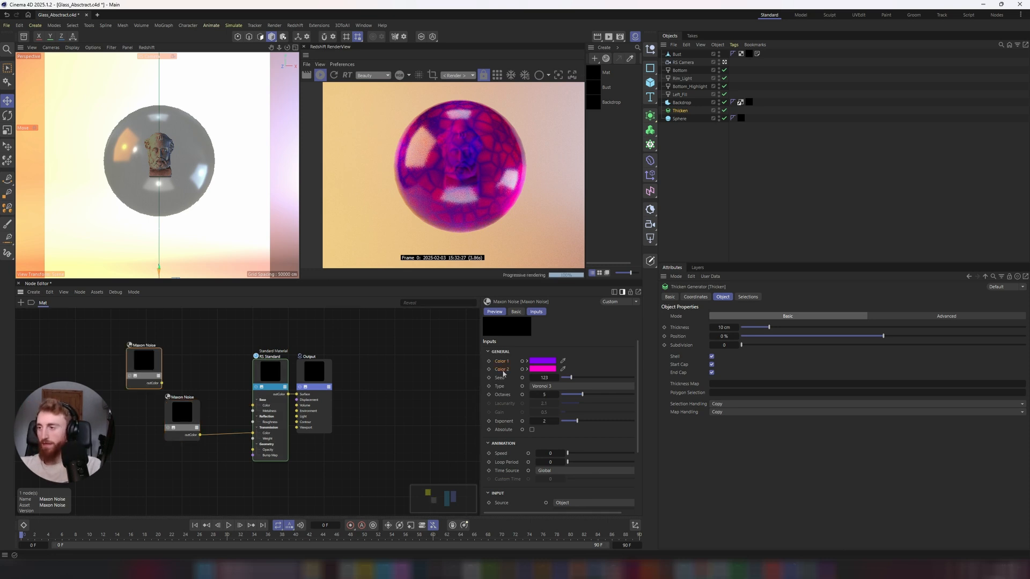
pyautogui.rightClick(503, 368)
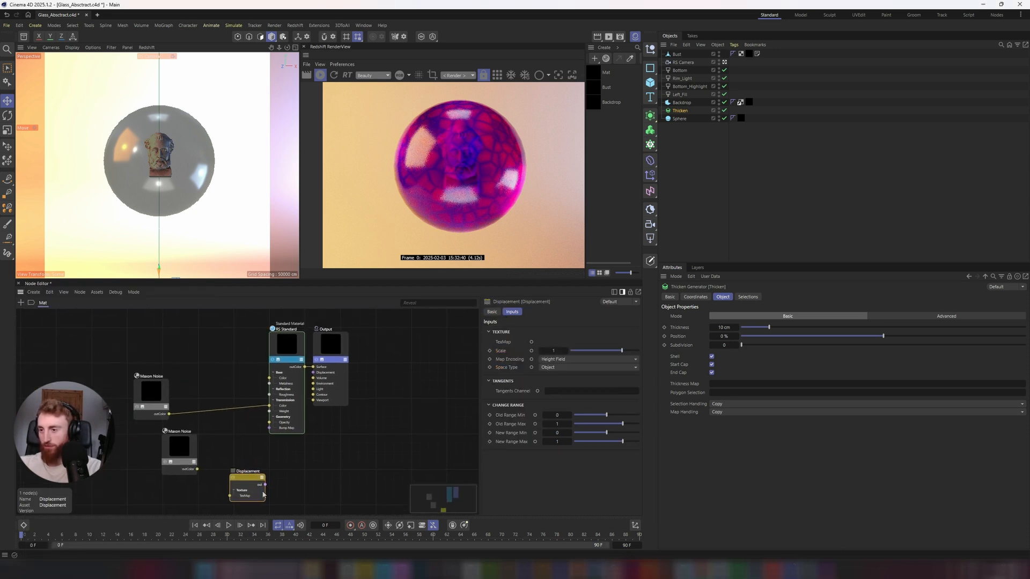
# - Hook up the displacement nodes and add a Redshift Object tag to the Sphere
pyautogui.click(170, 477)
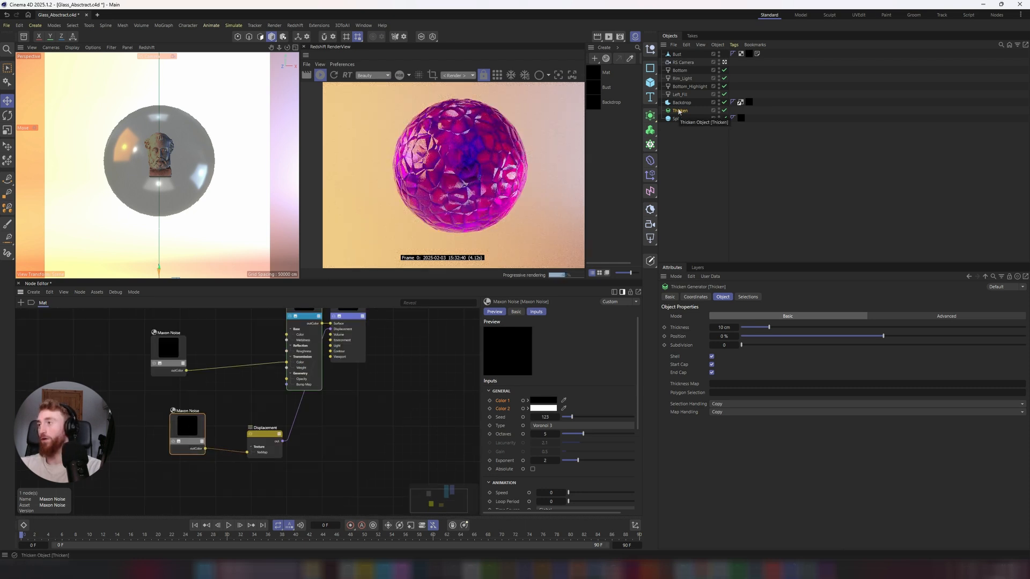
pyautogui.click(680, 119)
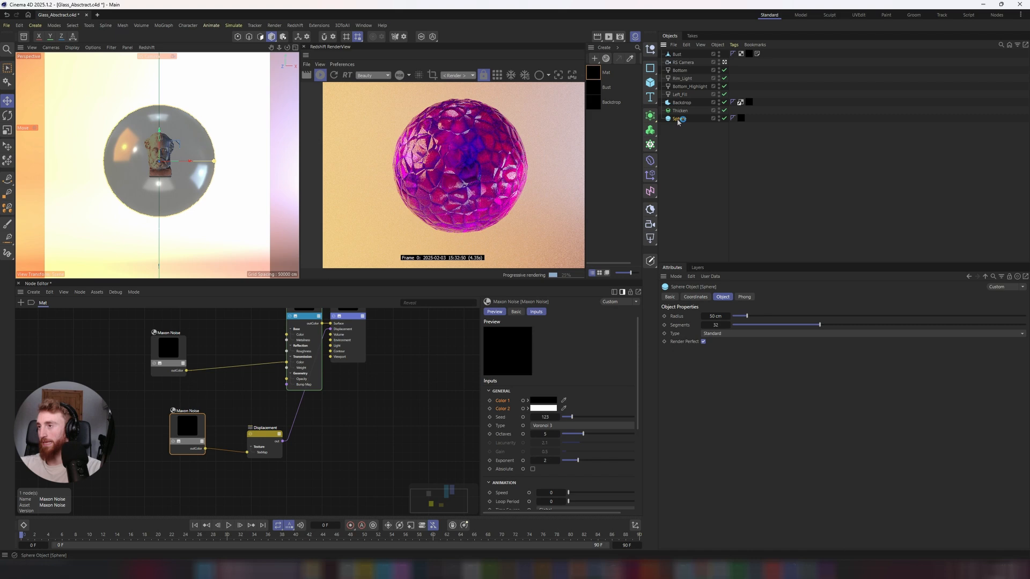
pyautogui.rightClick(679, 118)
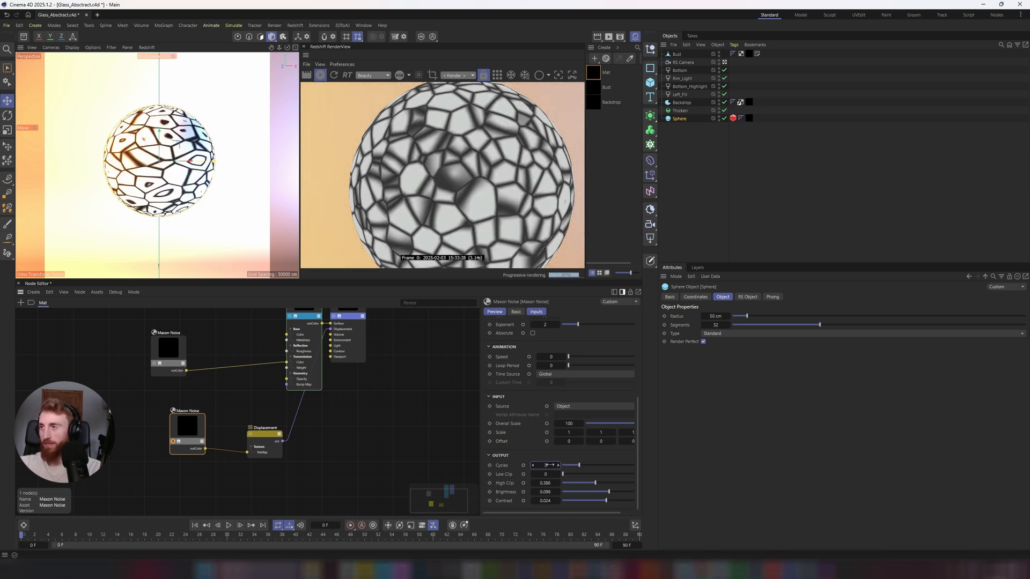
# - Raise the displacement Maxon Noise contrast, then select the material Output node
pyautogui.click(557, 465)
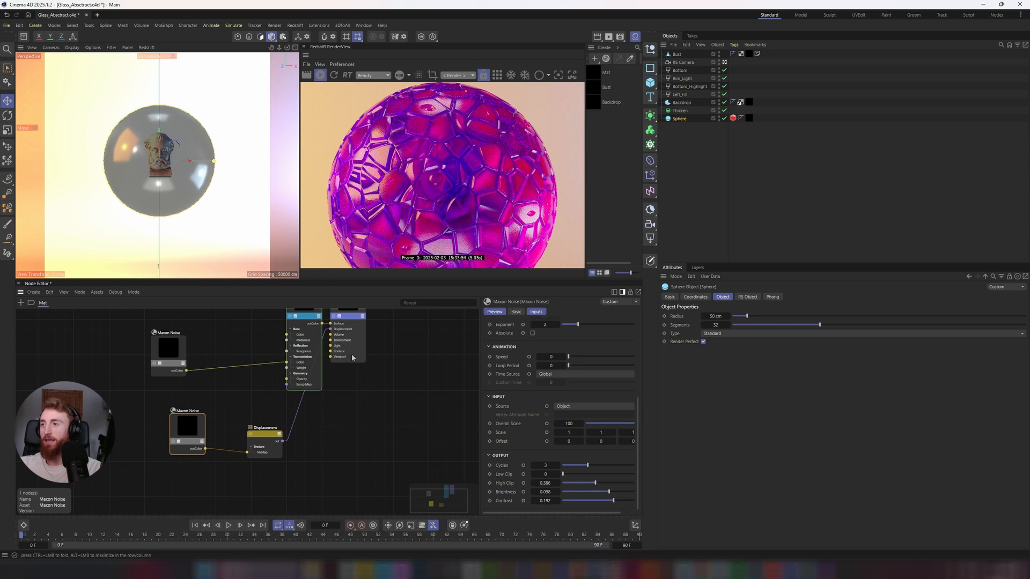
pyautogui.click(361, 335)
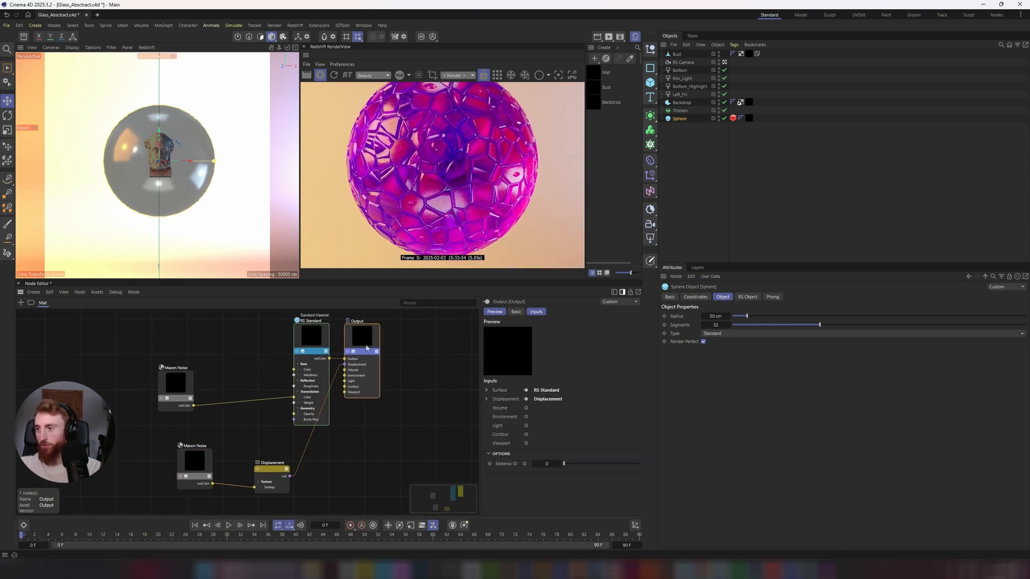
# - Select the RS Standard material node and scroll its attributes
pyautogui.click(287, 335)
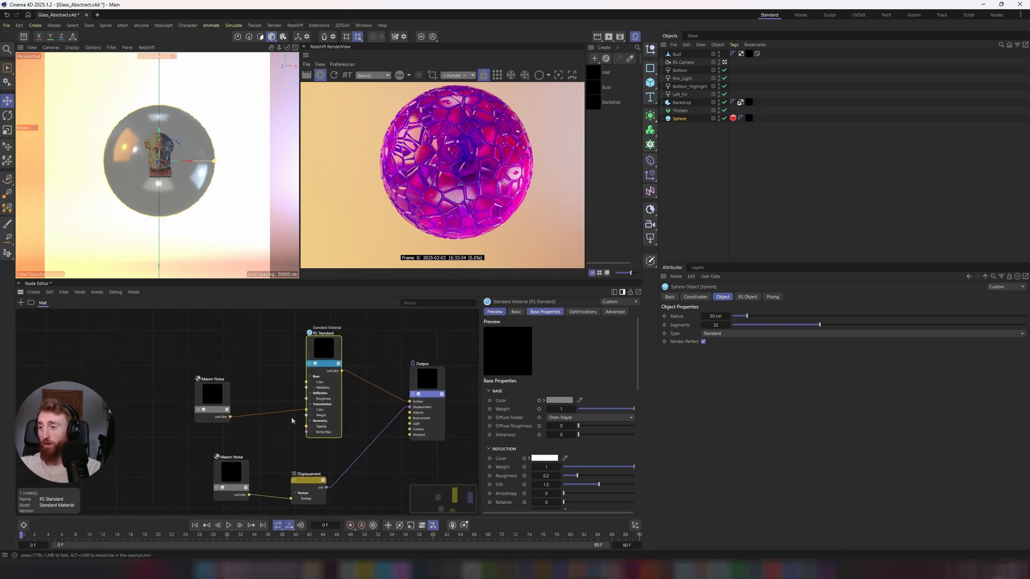
pyautogui.scroll(-3)
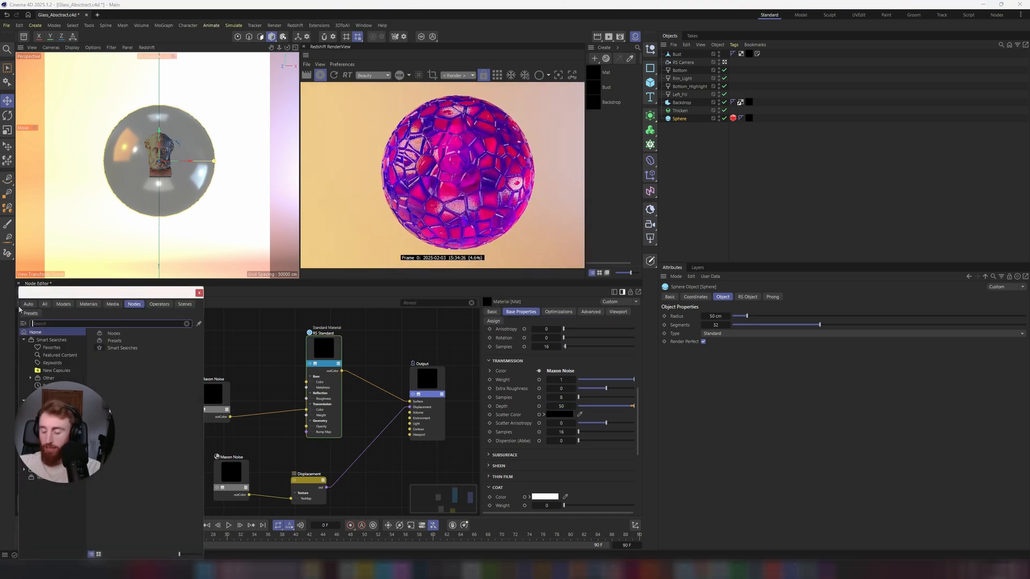
# - Add another Maxon Noise and a Color Layer node, switching the lower noise to Luka
pyautogui.click(399, 348)
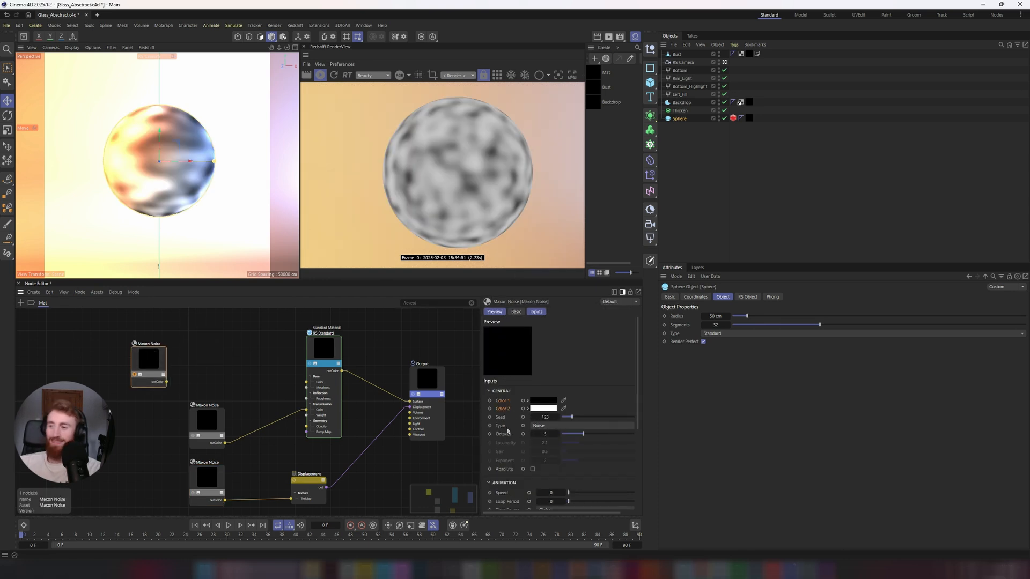
pyautogui.moveTo(505, 456)
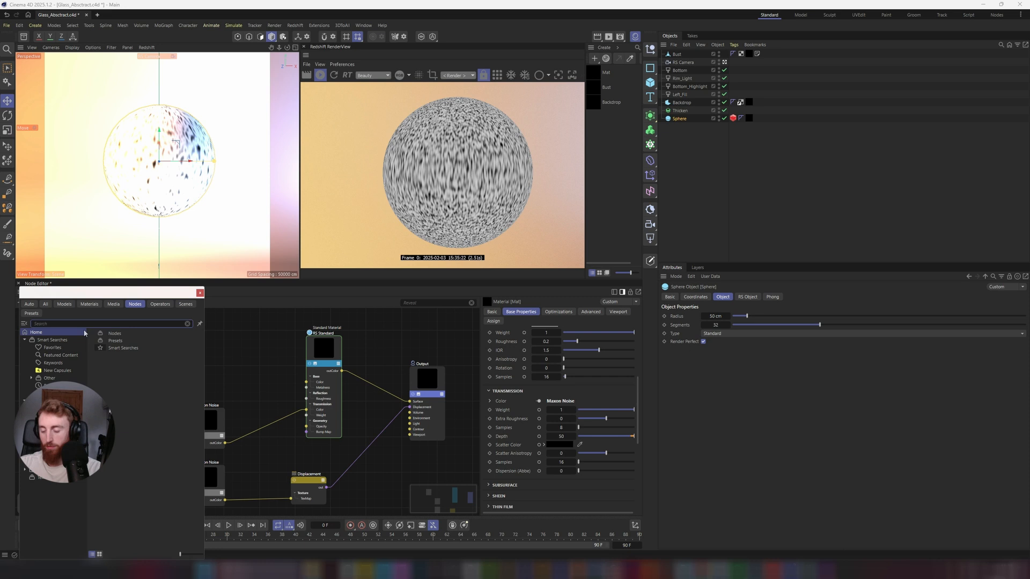
pyautogui.write('colo')
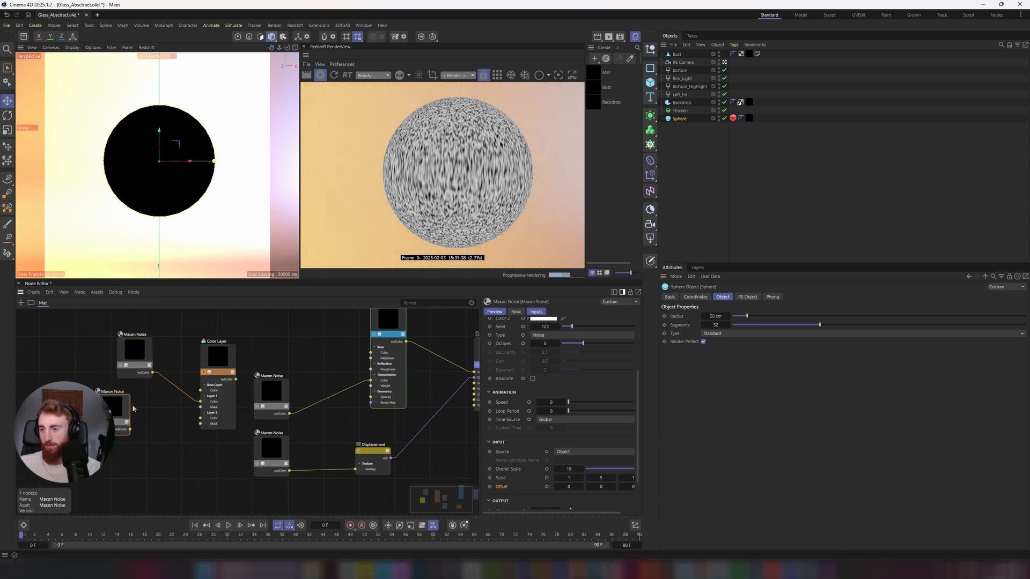
pyautogui.click(536, 311)
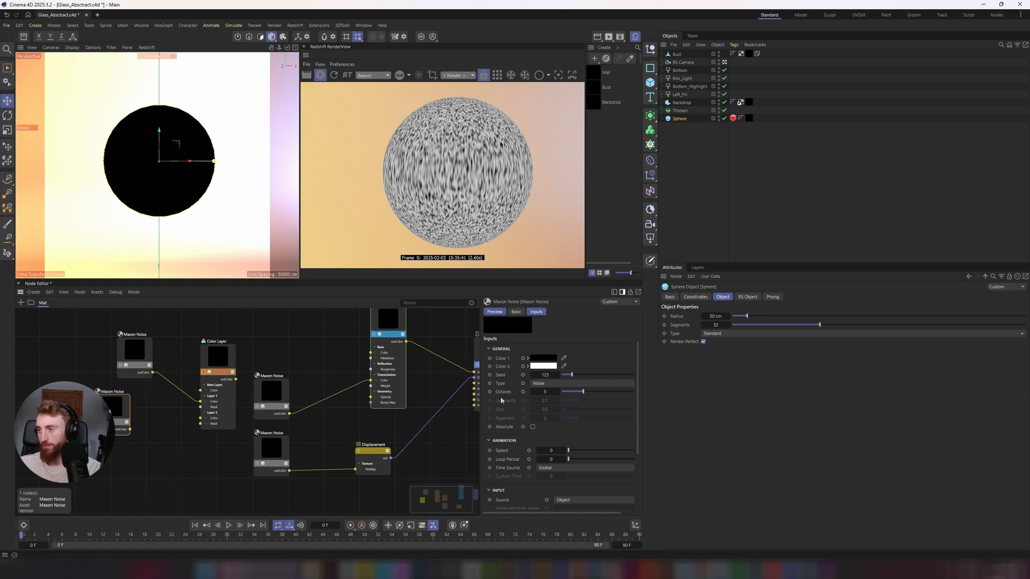
pyautogui.click(539, 383)
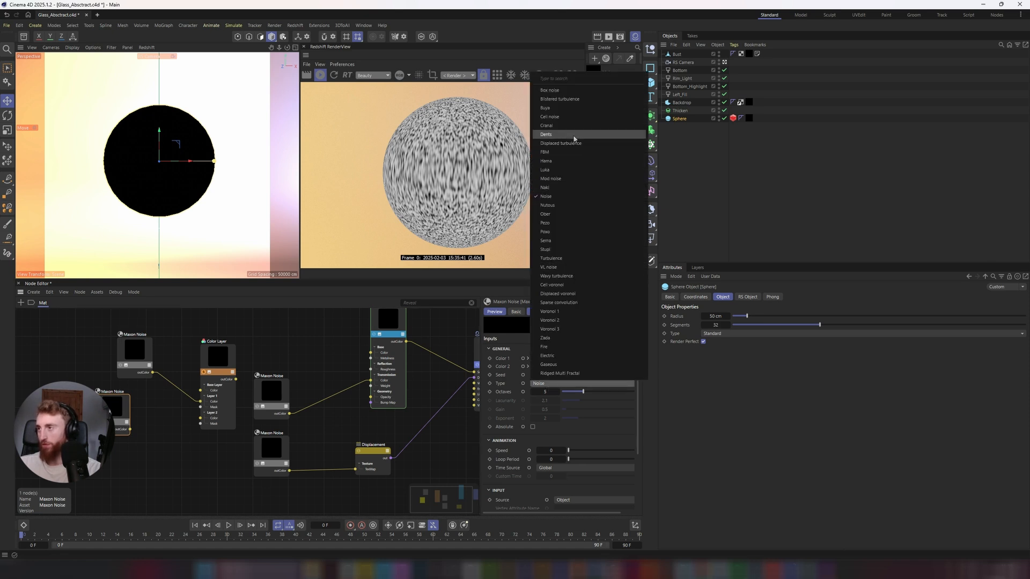
pyautogui.click(544, 169)
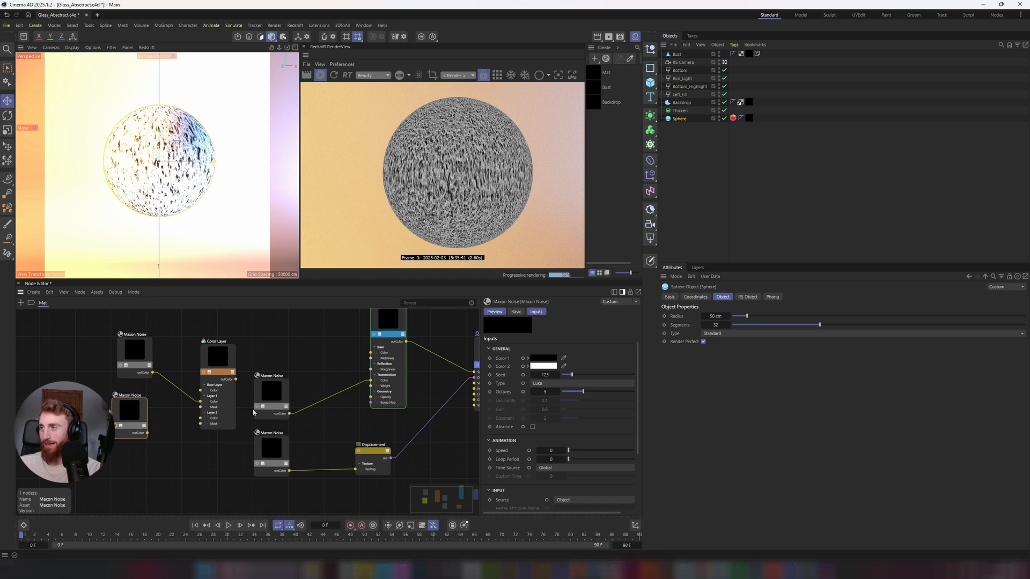
pyautogui.scroll(-3)
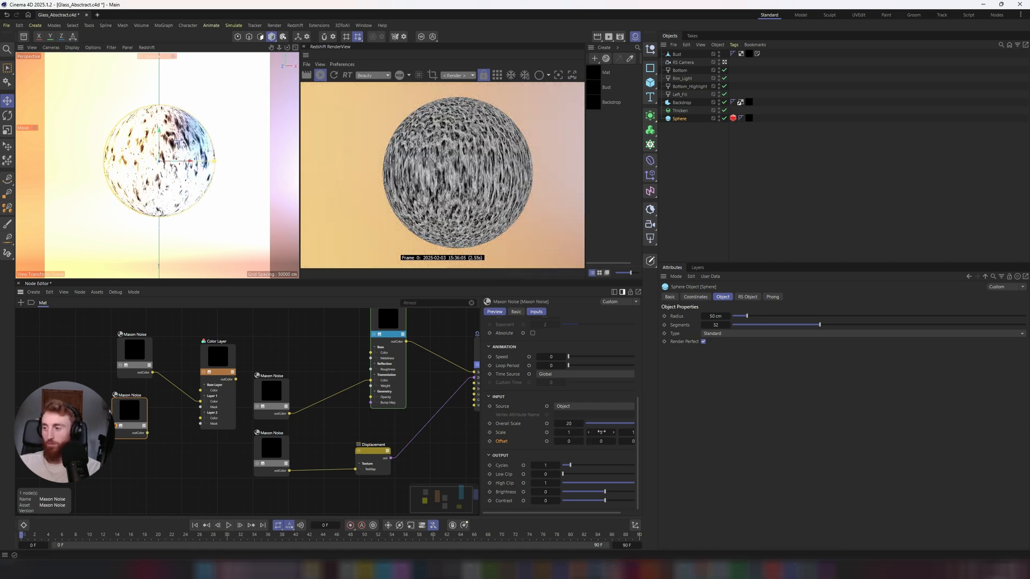
pyautogui.click(601, 432)
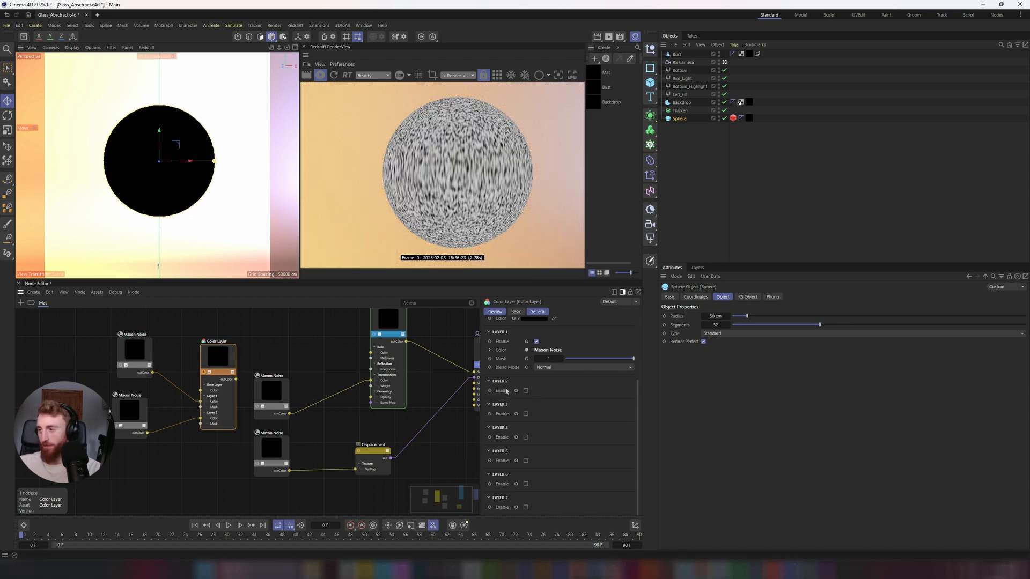
# - Tick Layer 2 Enable in the Color Layer and choose Overlay blend mode
pyautogui.click(536, 389)
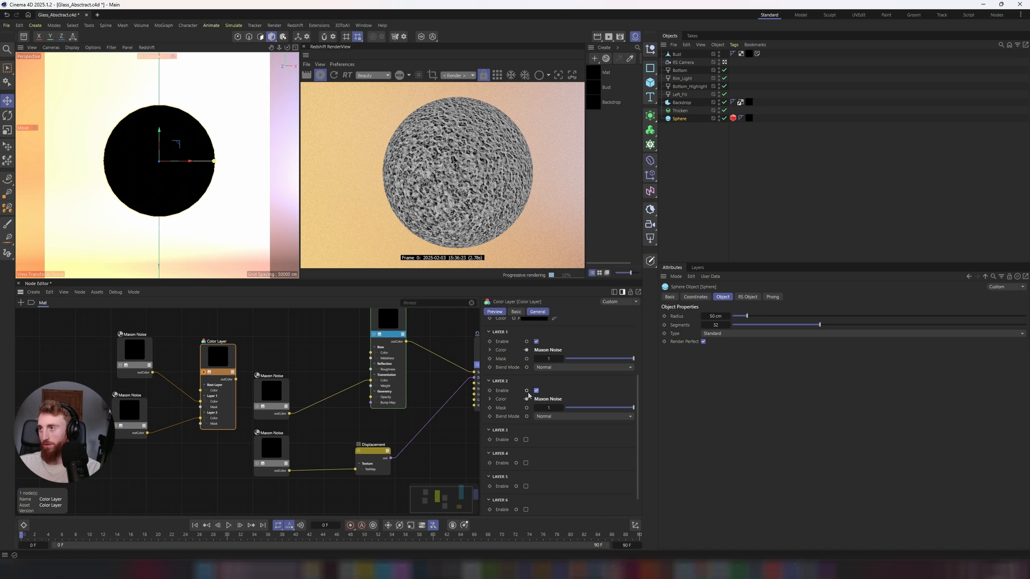
pyautogui.click(583, 367)
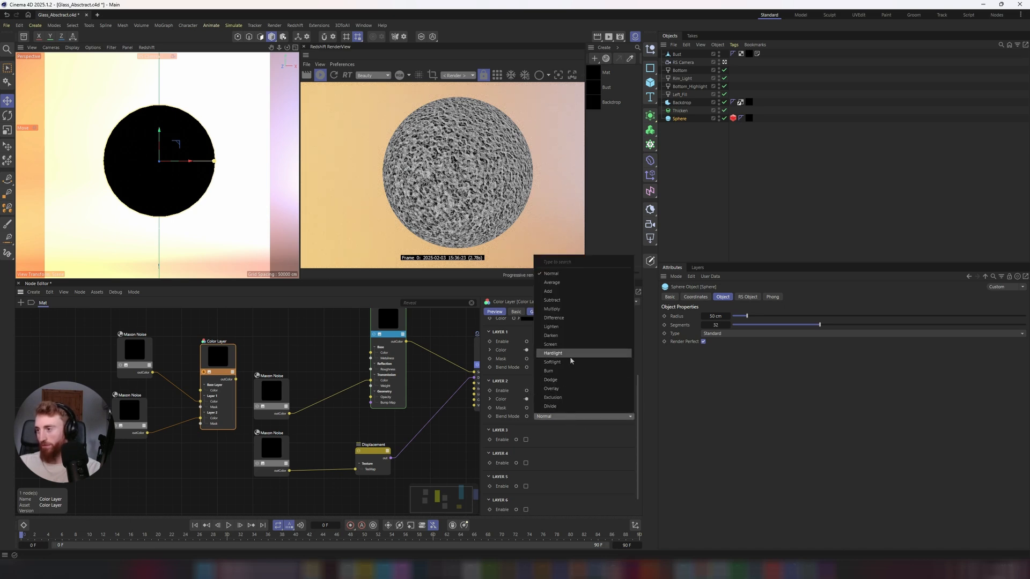
pyautogui.click(552, 299)
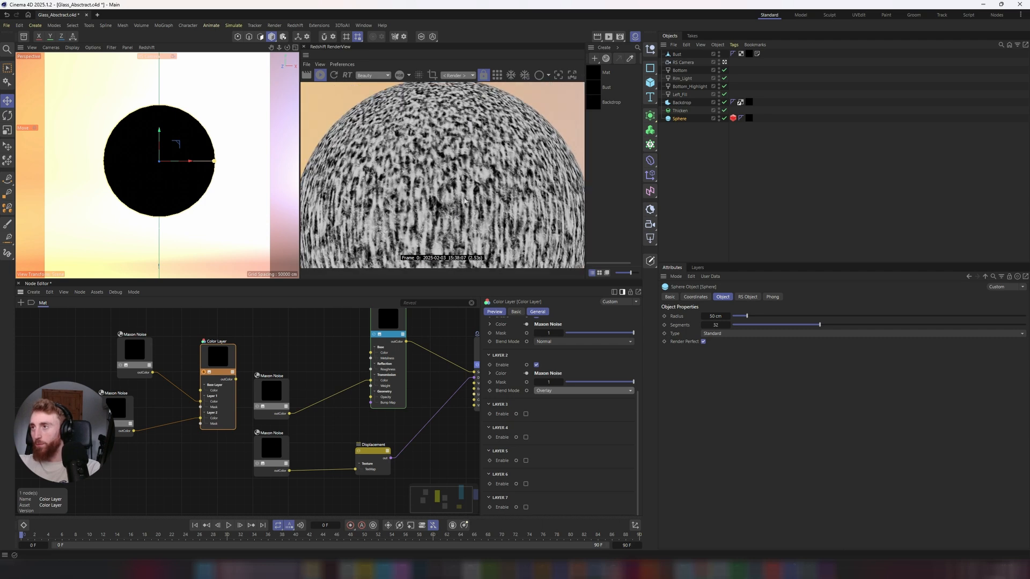
# - Give the Maxon Noise a dark grey first colour, overall scale 10 and 4 cycles
pyautogui.click(109, 364)
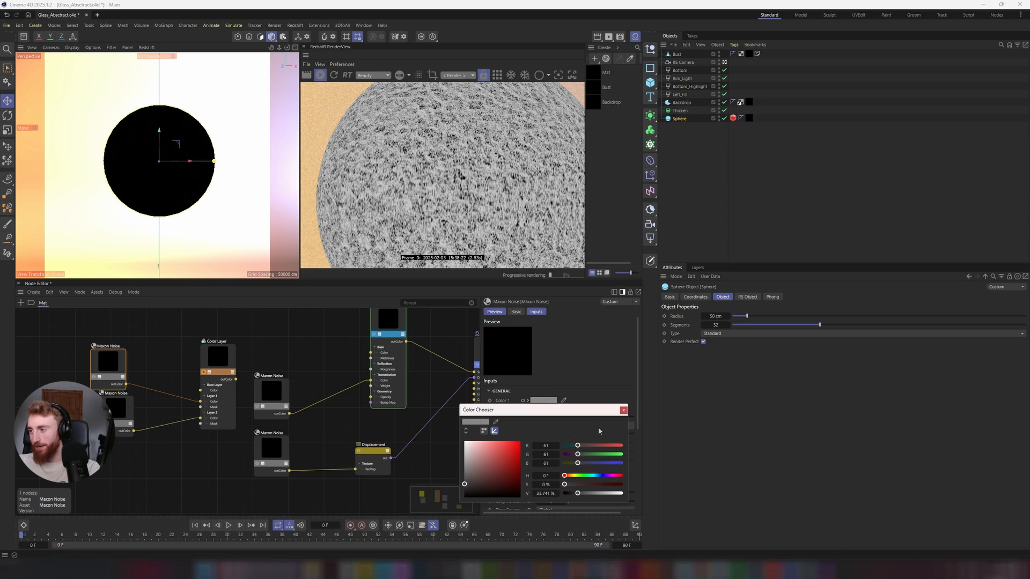
pyautogui.click(623, 410)
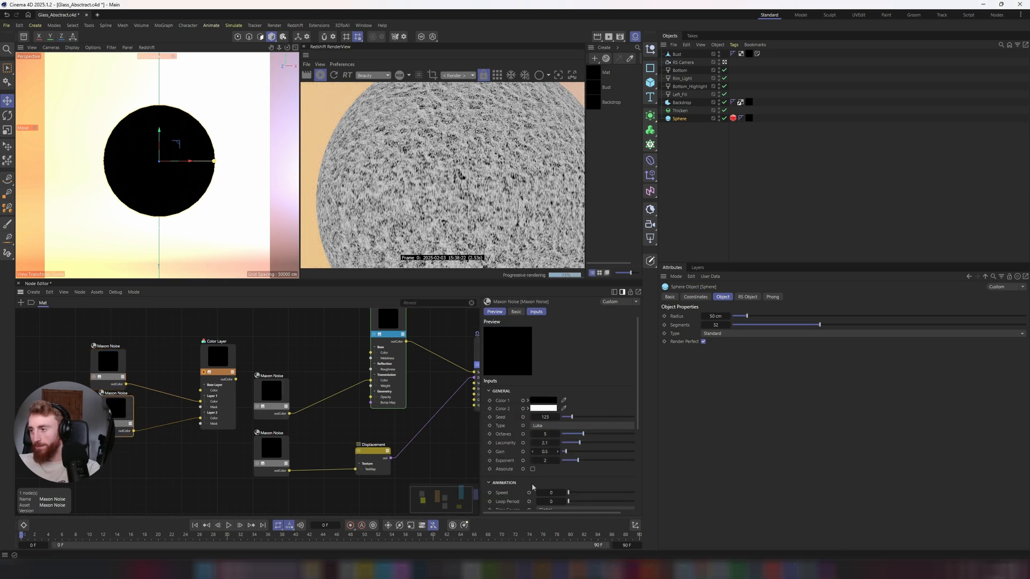
pyautogui.click(543, 401)
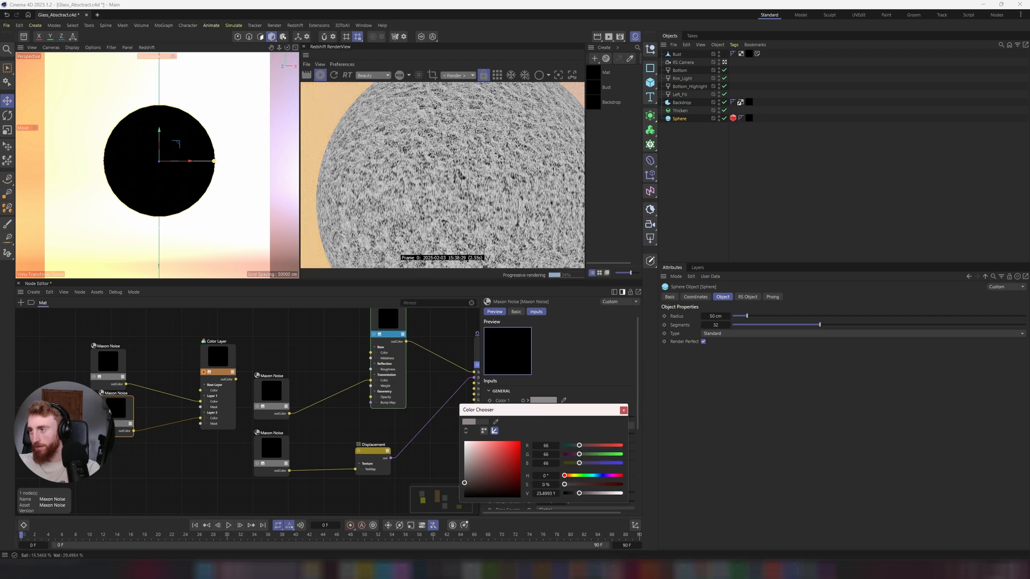
pyautogui.click(623, 410)
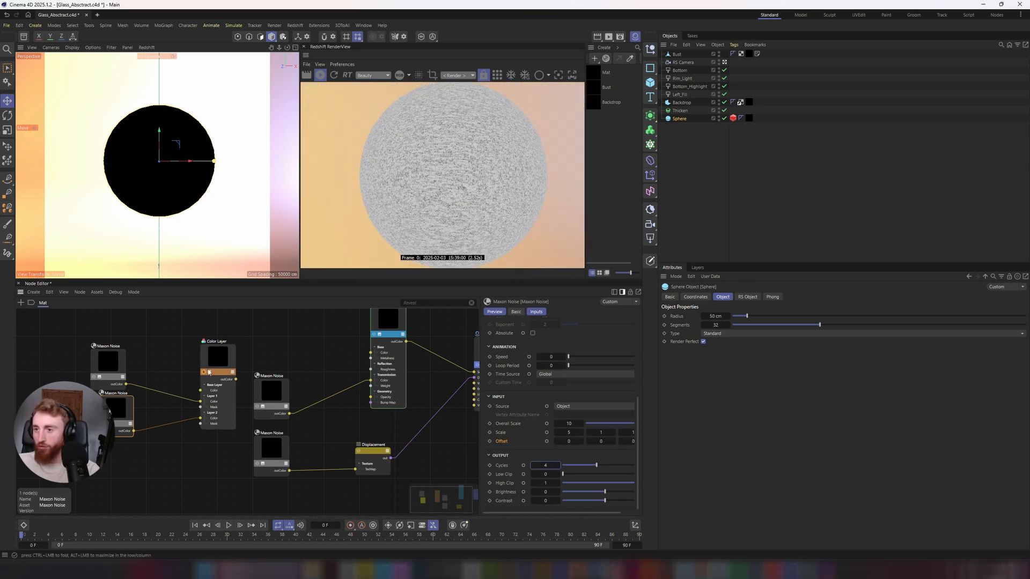
# - Rename the Color Layer 'Roughness' and enable Layer 2's Maxon Noise in Overlay blend mode
pyautogui.click(216, 342)
pyautogui.write('Roghness')
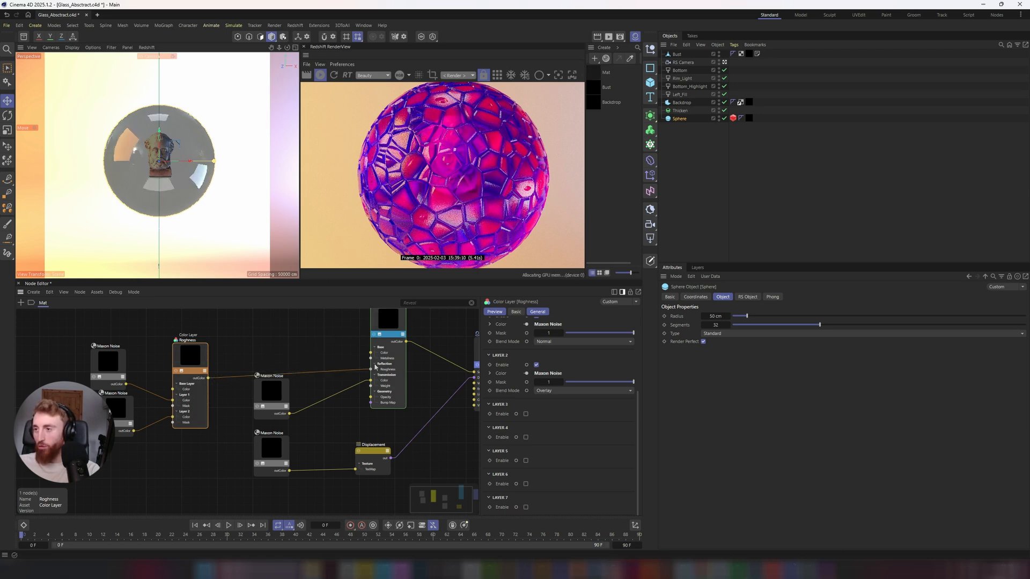
pyautogui.click(266, 401)
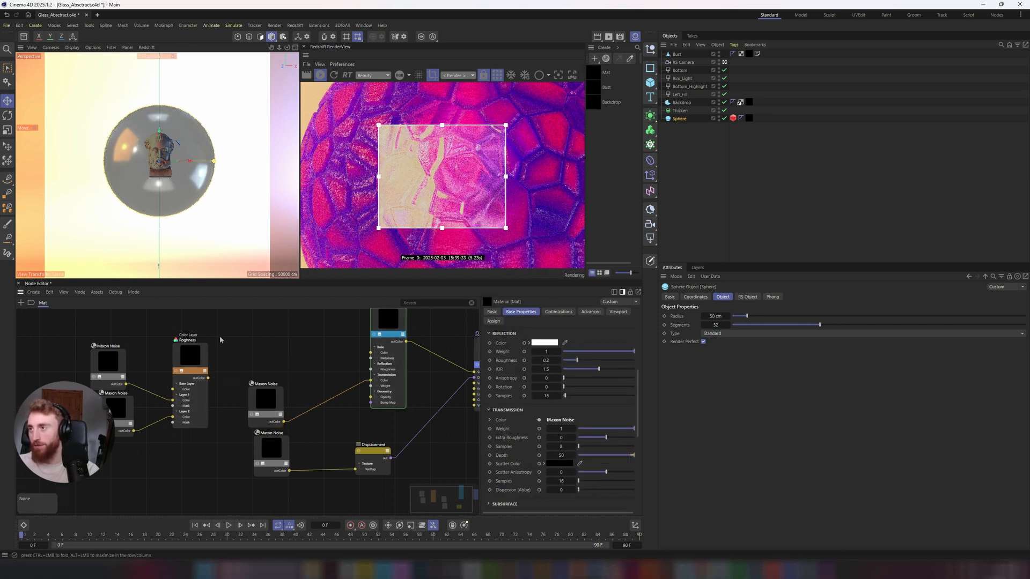
pyautogui.click(196, 353)
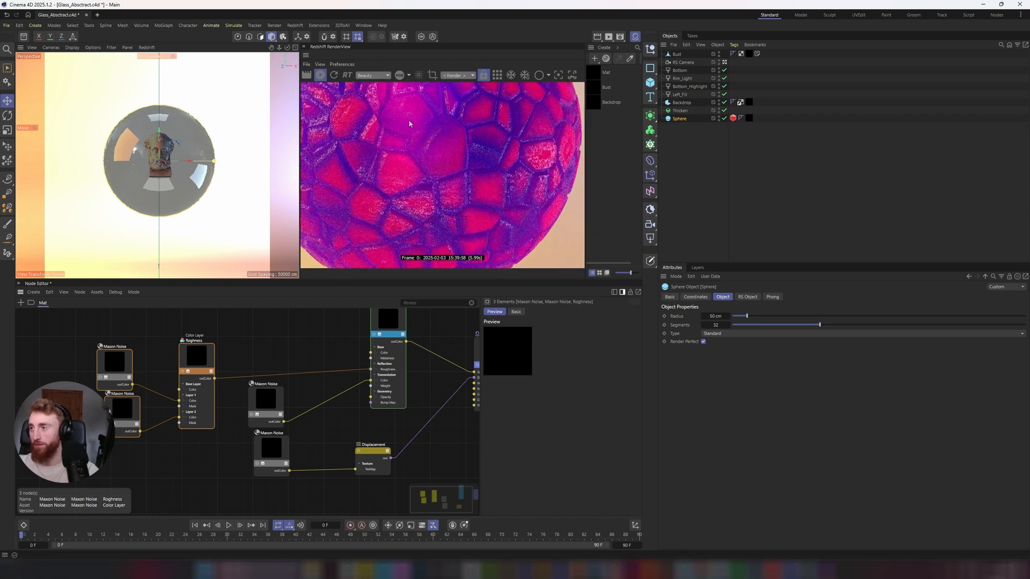
# - Select both Maxon Noise nodes, trying Gaseous, Dents and Cell patterns before settling on Luka
pyautogui.click(395, 322)
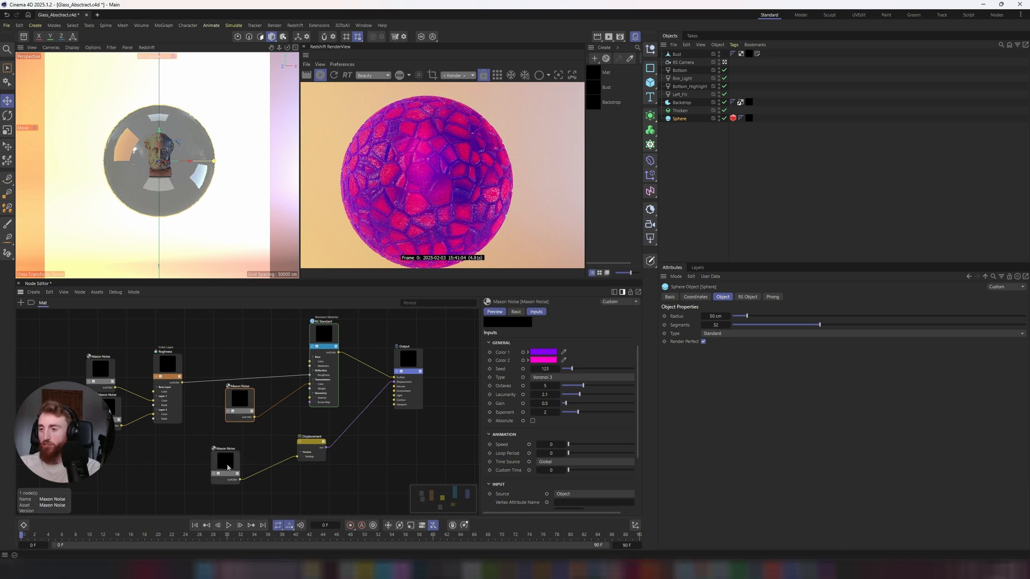
pyautogui.click(552, 377)
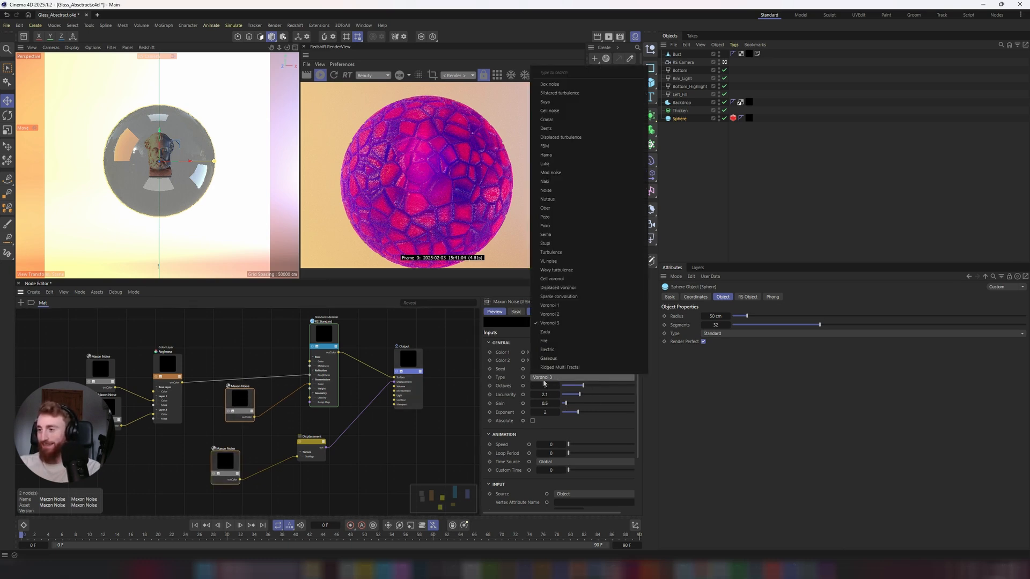
pyautogui.moveTo(548, 358)
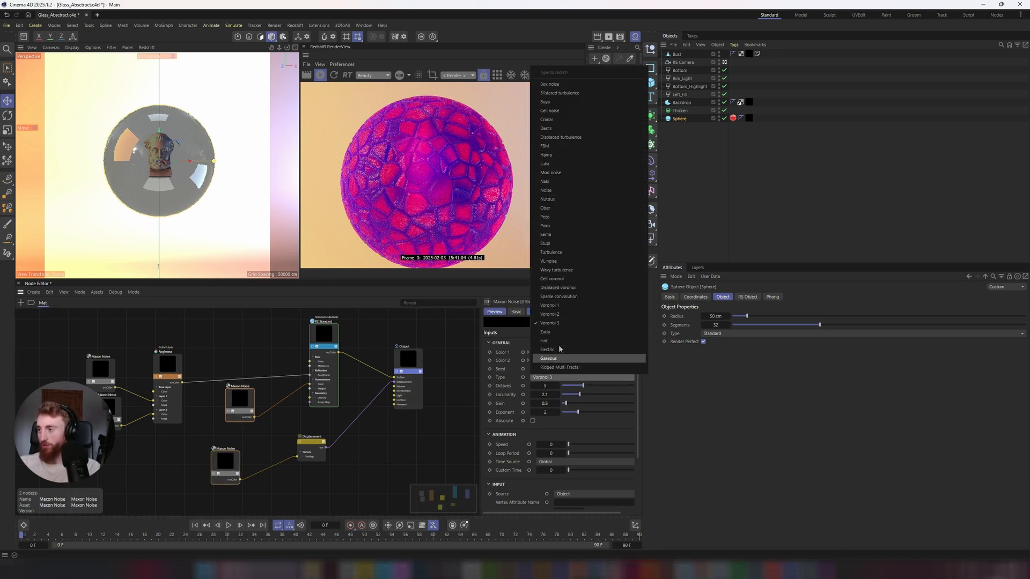
pyautogui.click(548, 358)
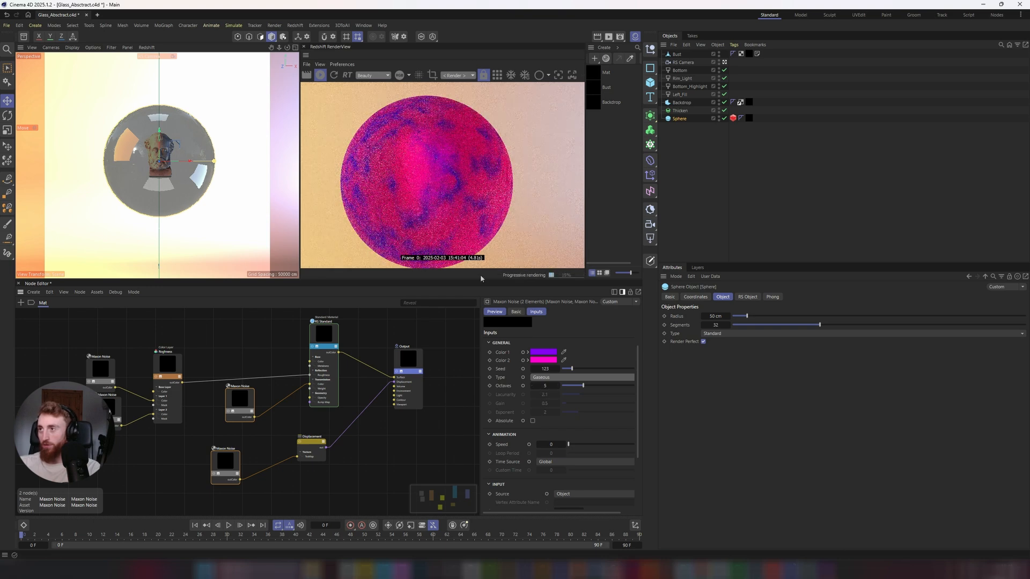
pyautogui.click(558, 377)
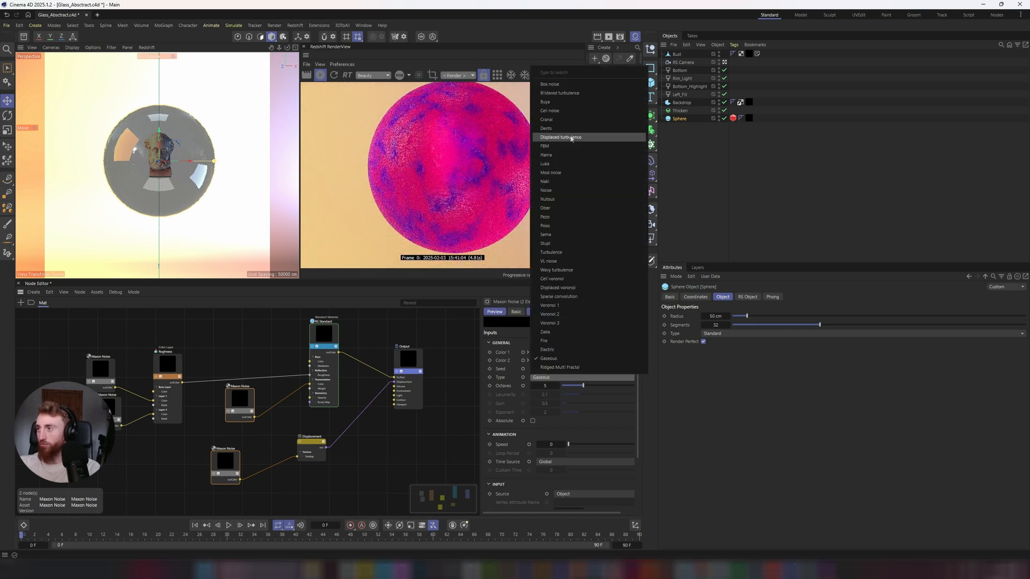
pyautogui.click(547, 128)
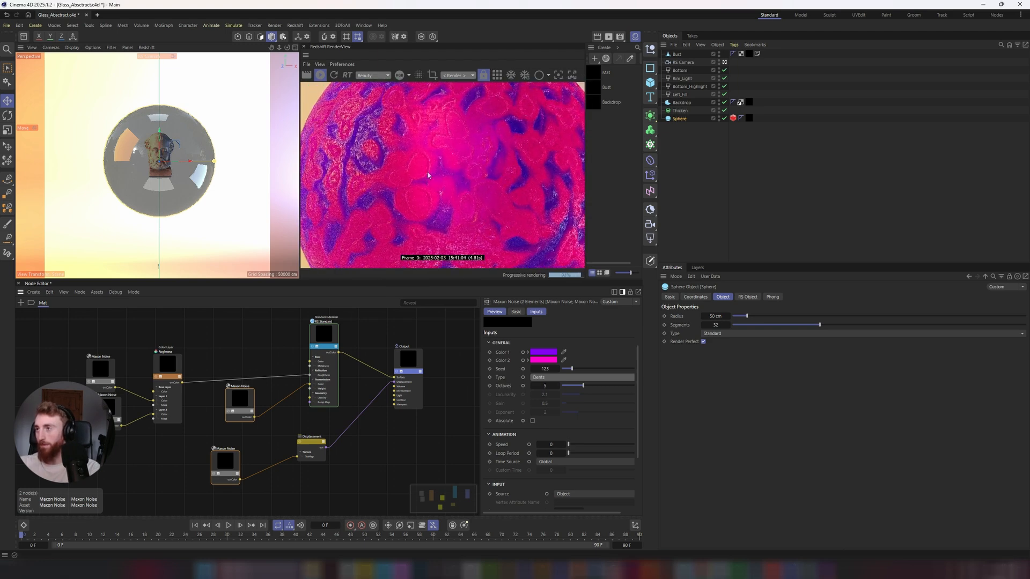
pyautogui.click(557, 377)
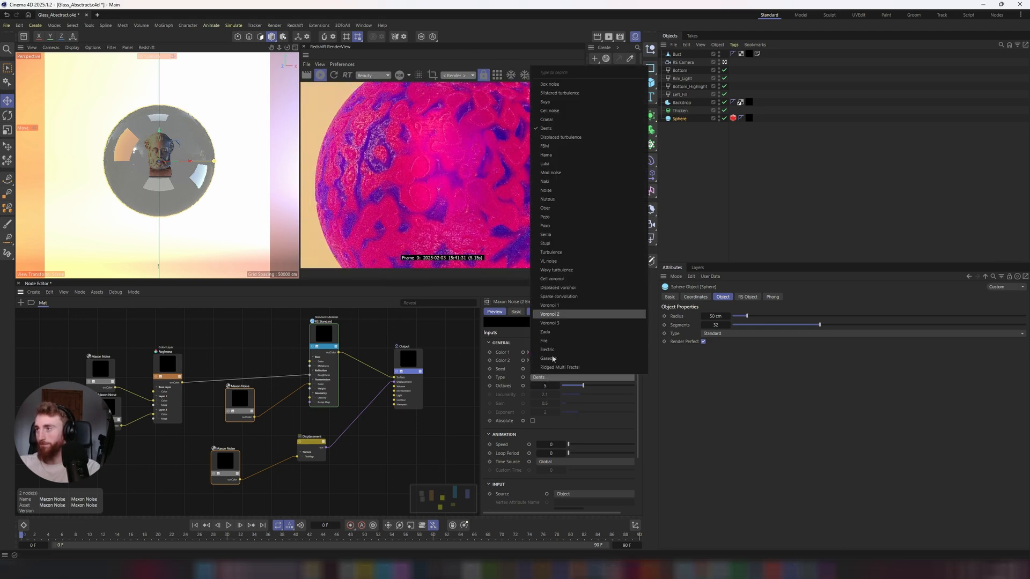
pyautogui.click(550, 110)
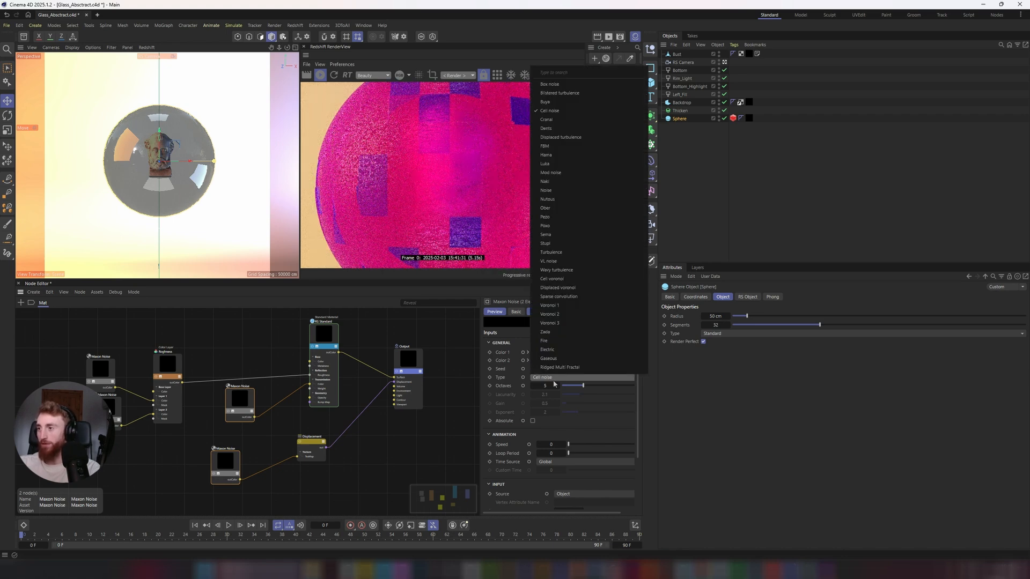
pyautogui.moveTo(560, 164)
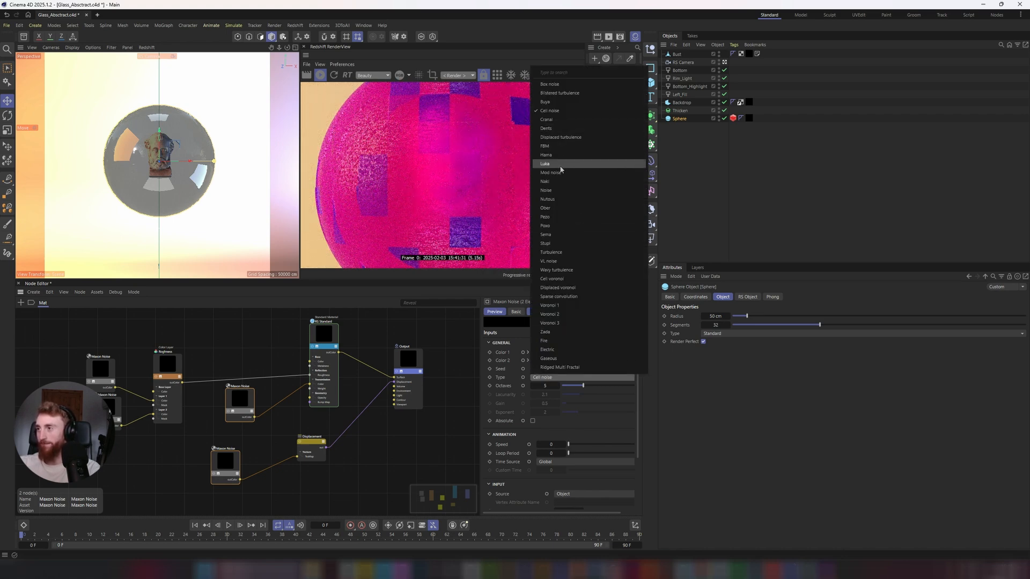
pyautogui.click(544, 164)
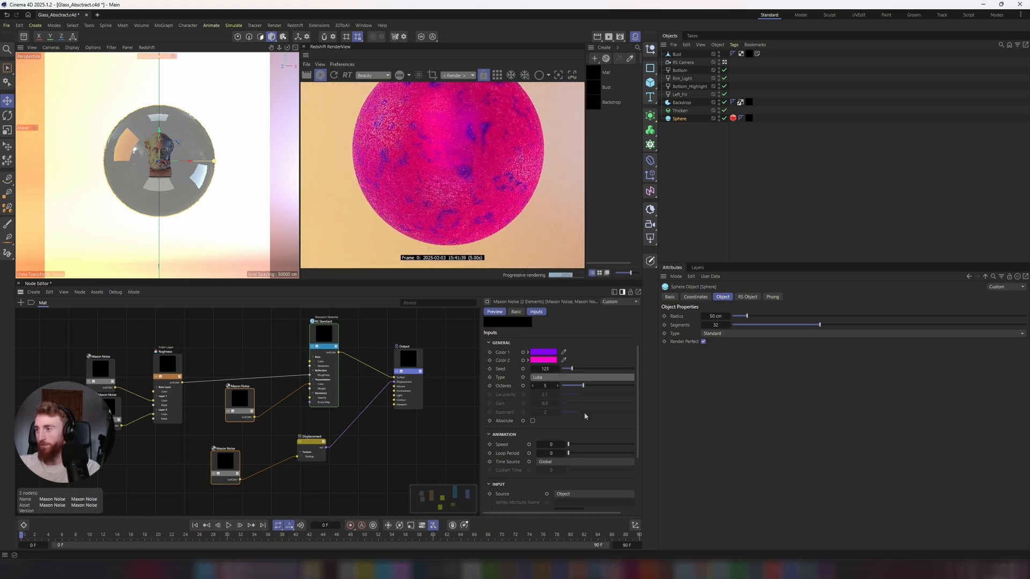
# - Try Sparse convolution and Cell voronoi noise, settle on Poxo, then select the RS Standard material
pyautogui.click(683, 94)
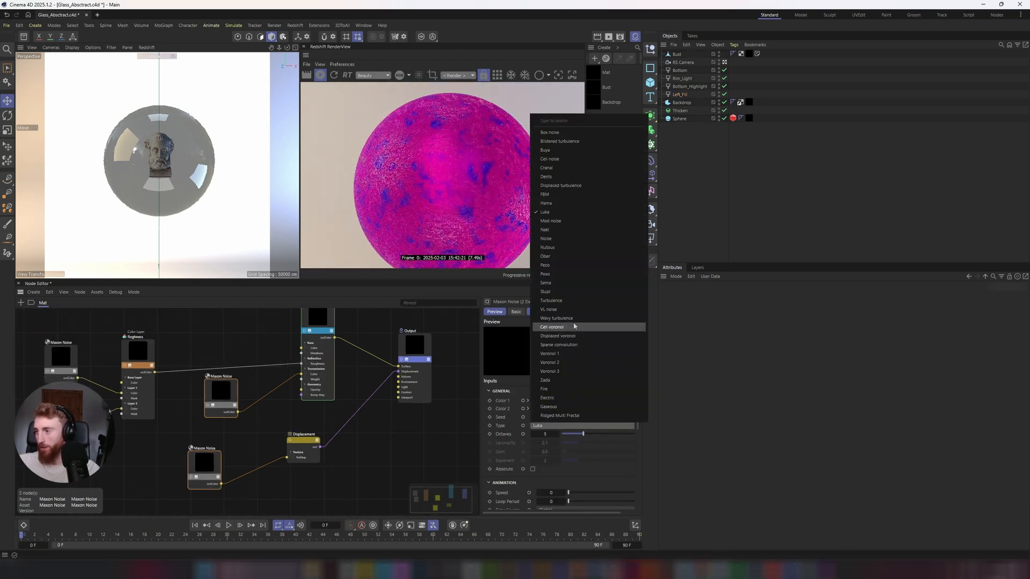
pyautogui.click(558, 345)
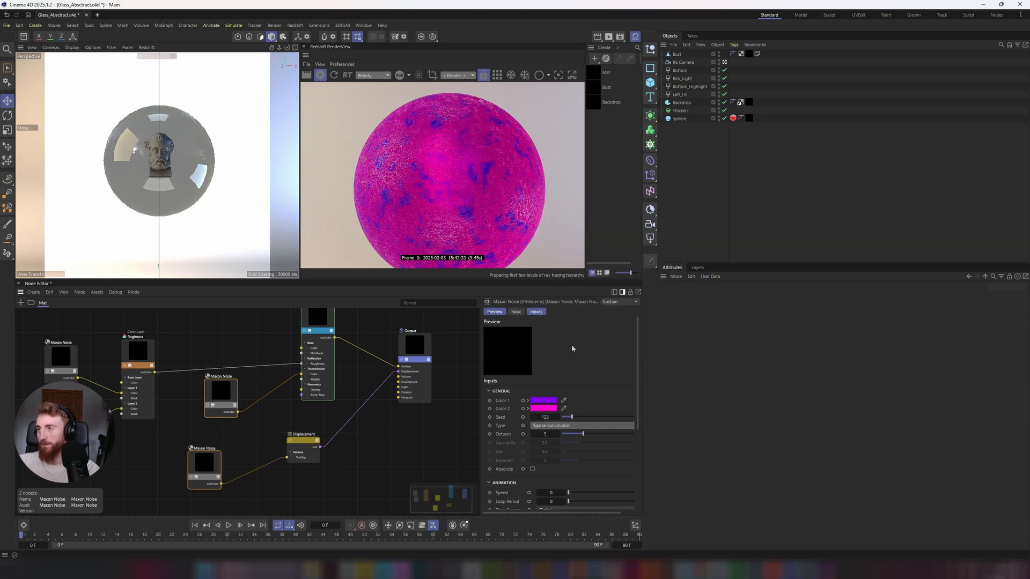
pyautogui.click(581, 425)
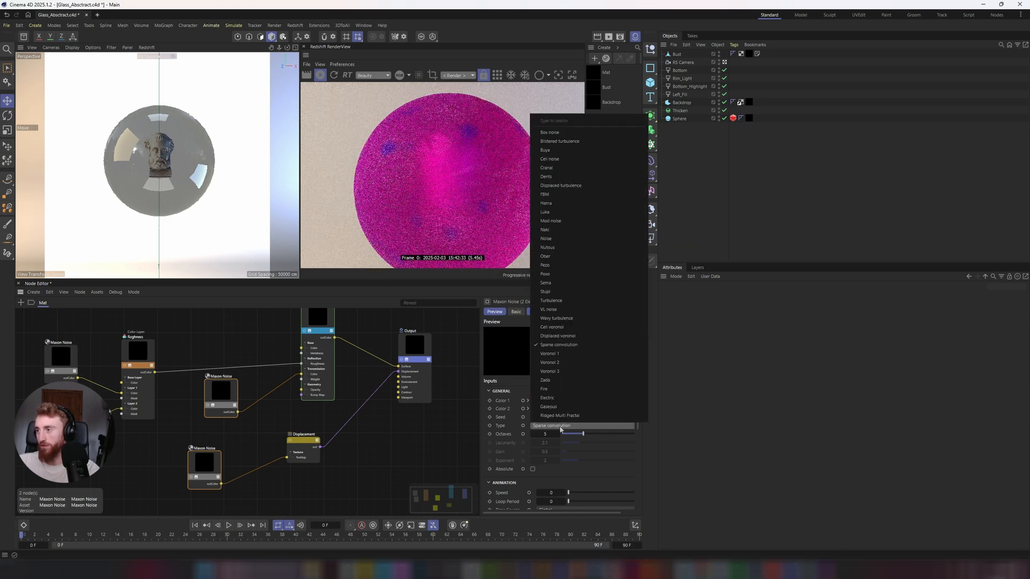
pyautogui.moveTo(567, 328)
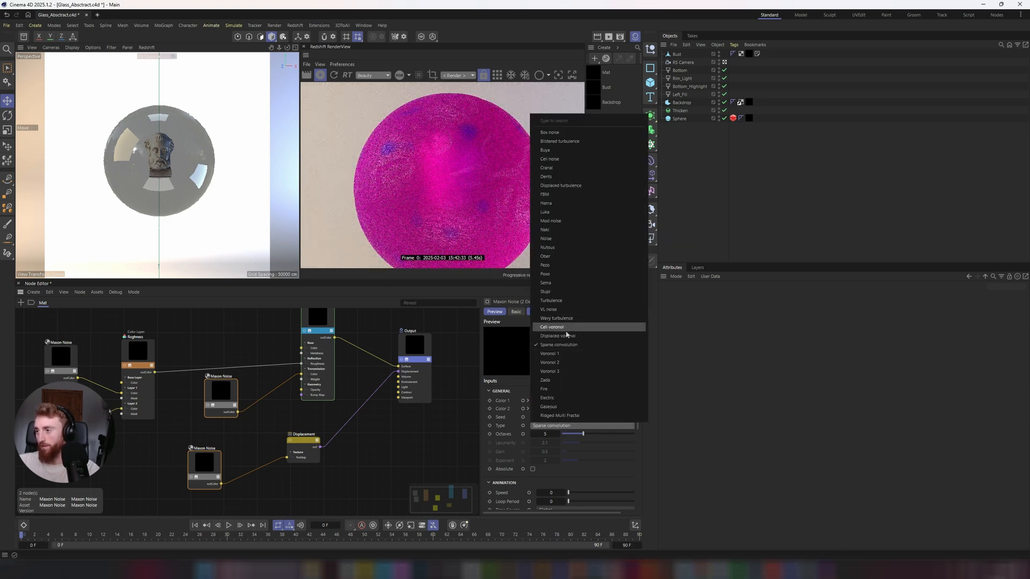
pyautogui.click(546, 230)
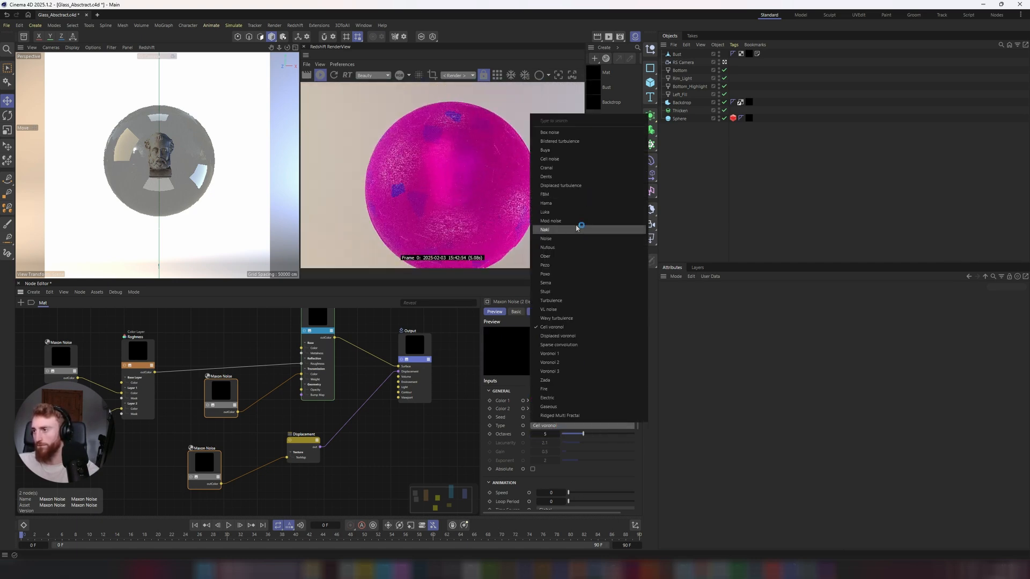
pyautogui.click(545, 274)
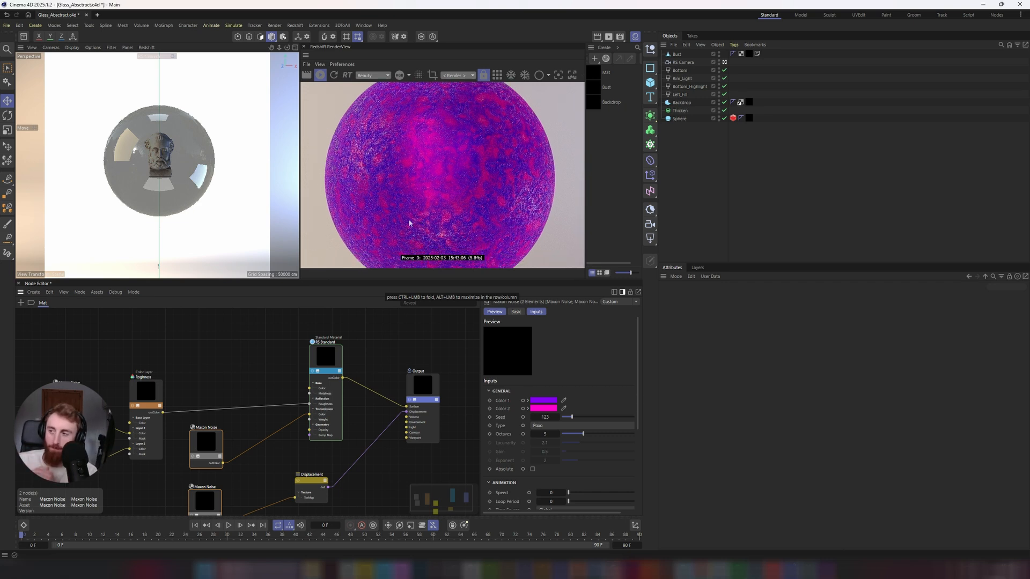
pyautogui.click(327, 355)
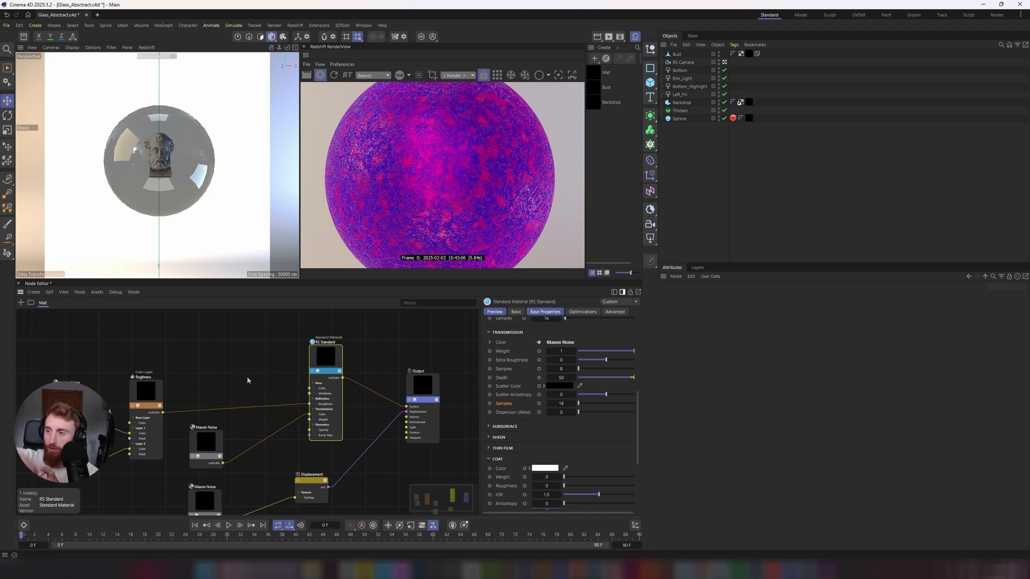